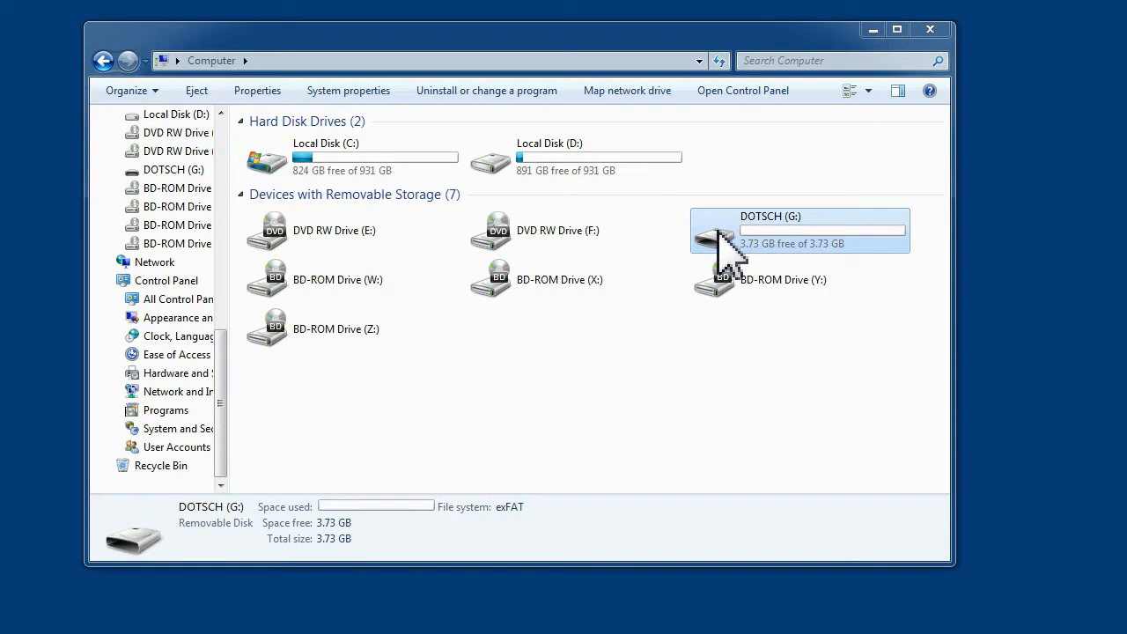
- Open the Format dialog for the 3.73 GB DOTSCH (G:) removable drive
right_click(717, 237)
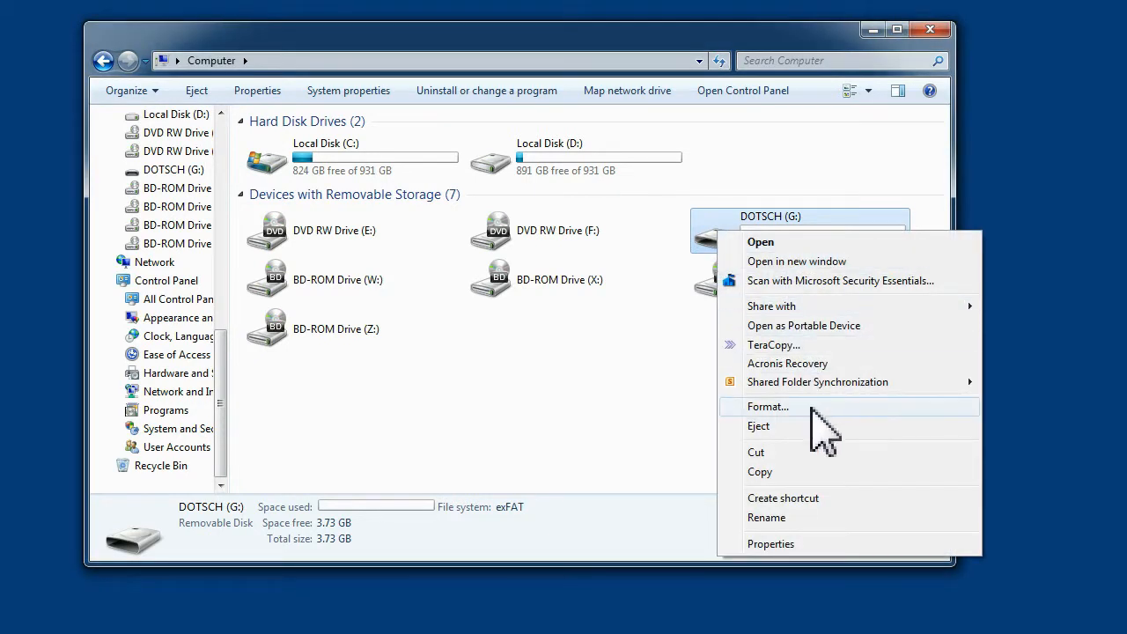
left_click(767, 406)
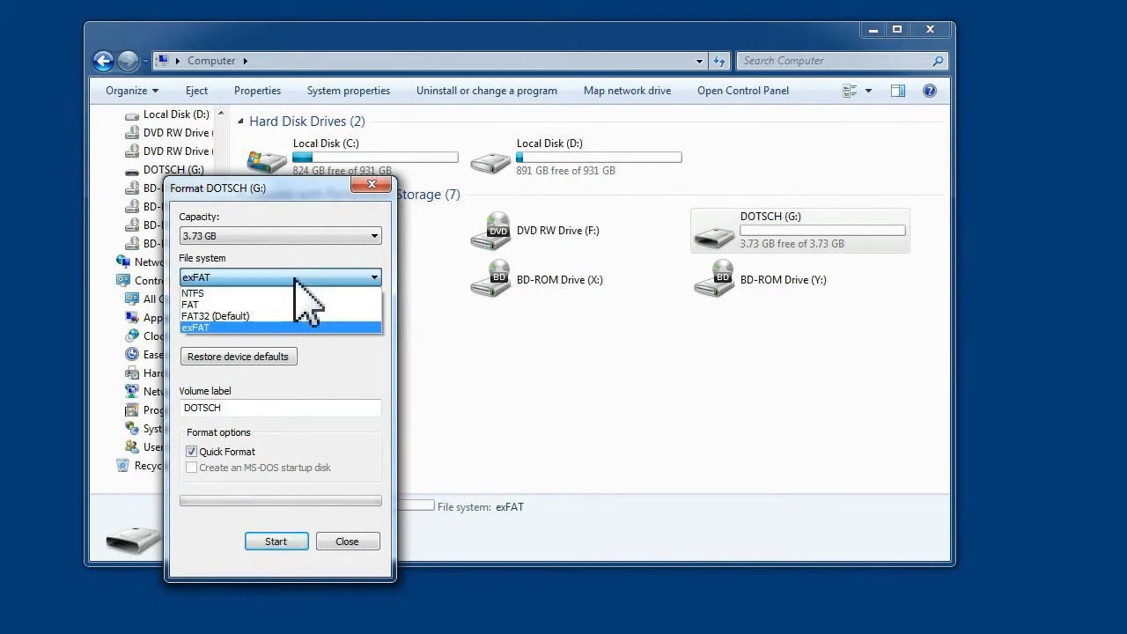
- Format DOTSCH (G:) as FAT with default allocation size, confirming erase and completion, then close
left_click(191, 304)
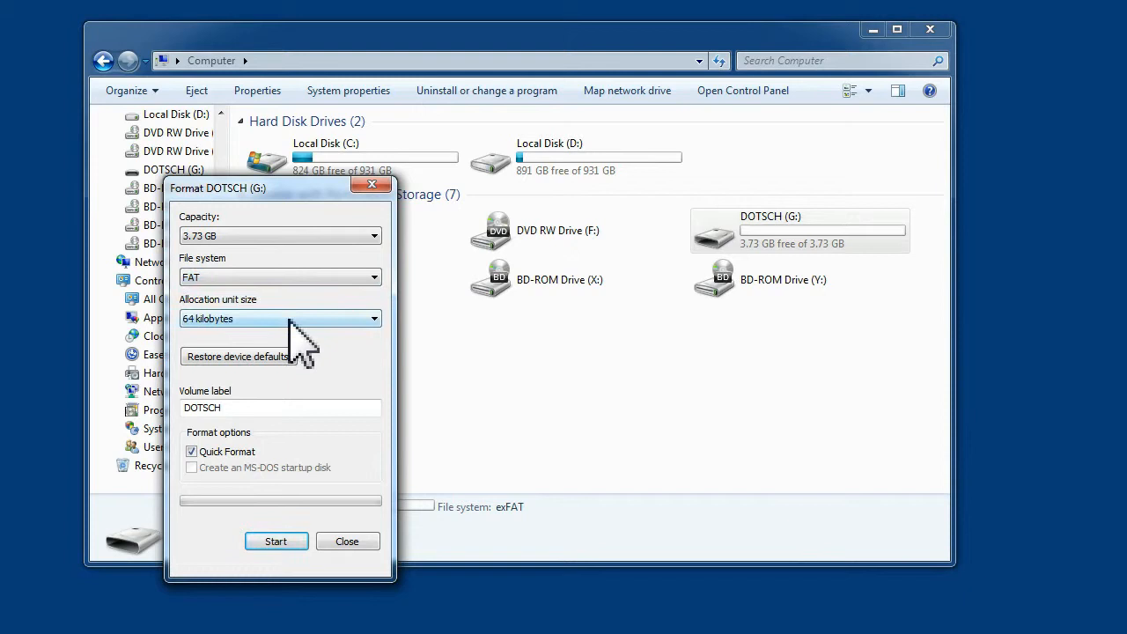
left_click(280, 318)
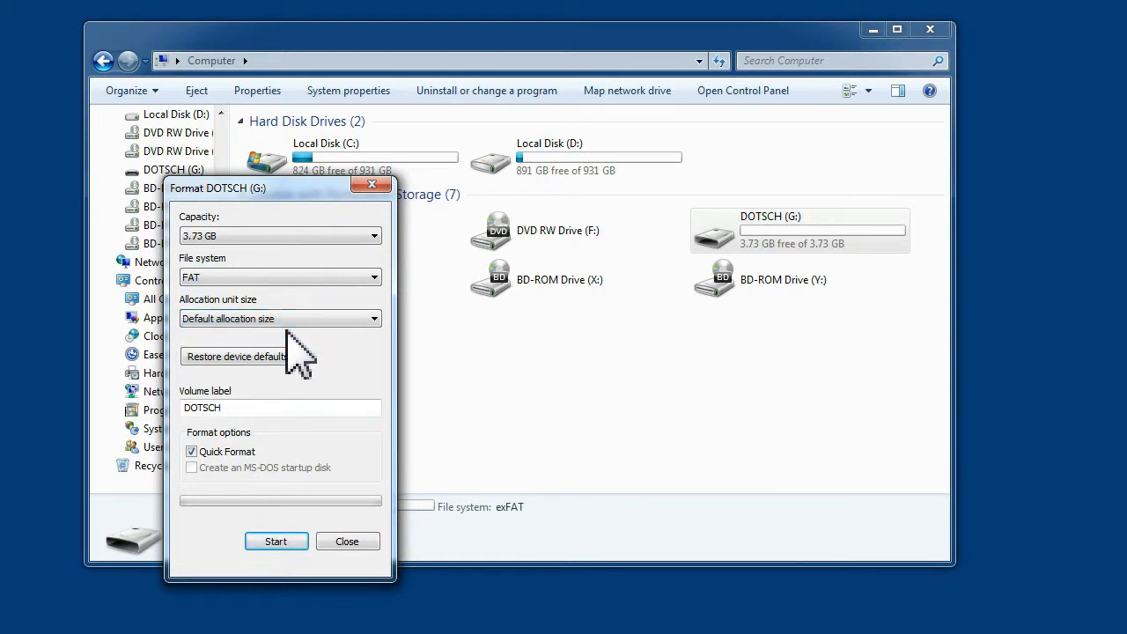
mouse_move(269, 458)
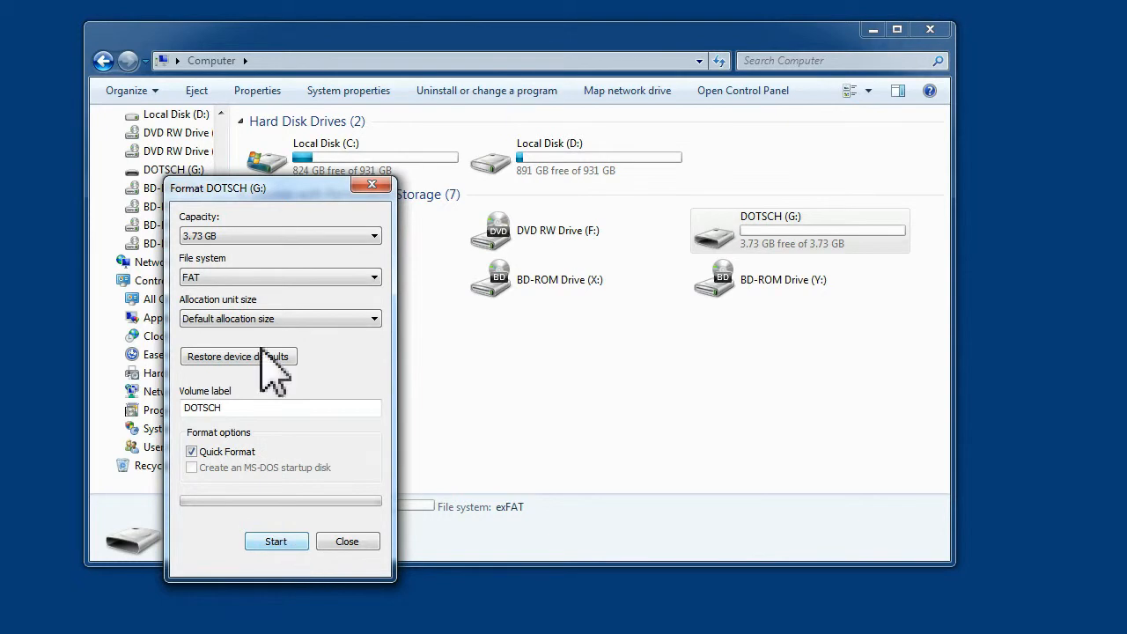
mouse_move(276, 541)
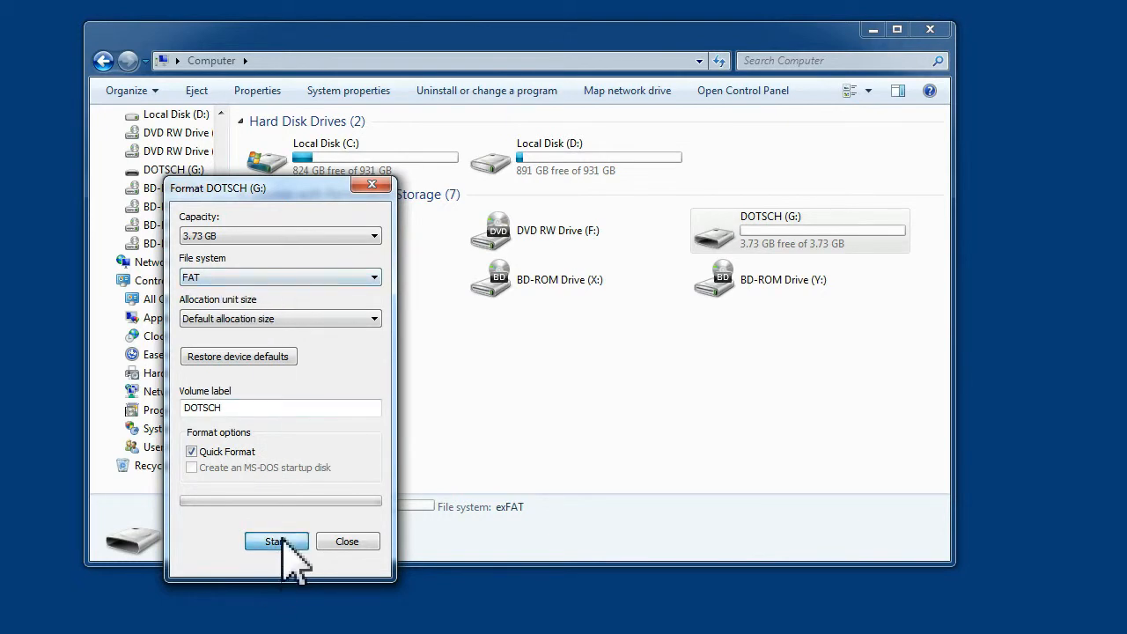
left_click(277, 541)
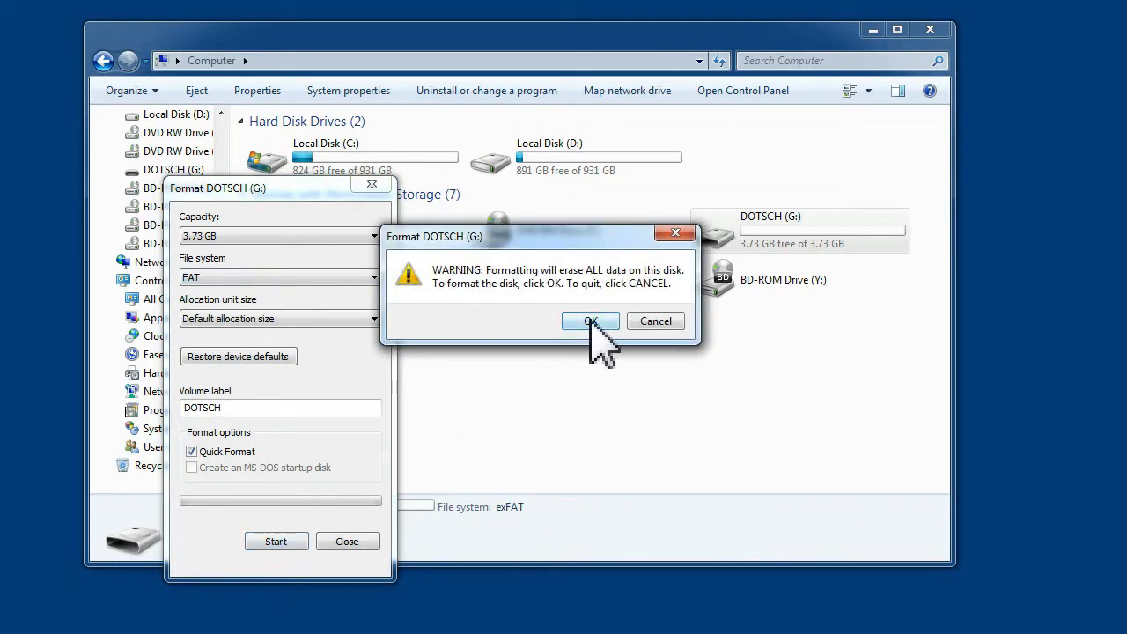
left_click(590, 321)
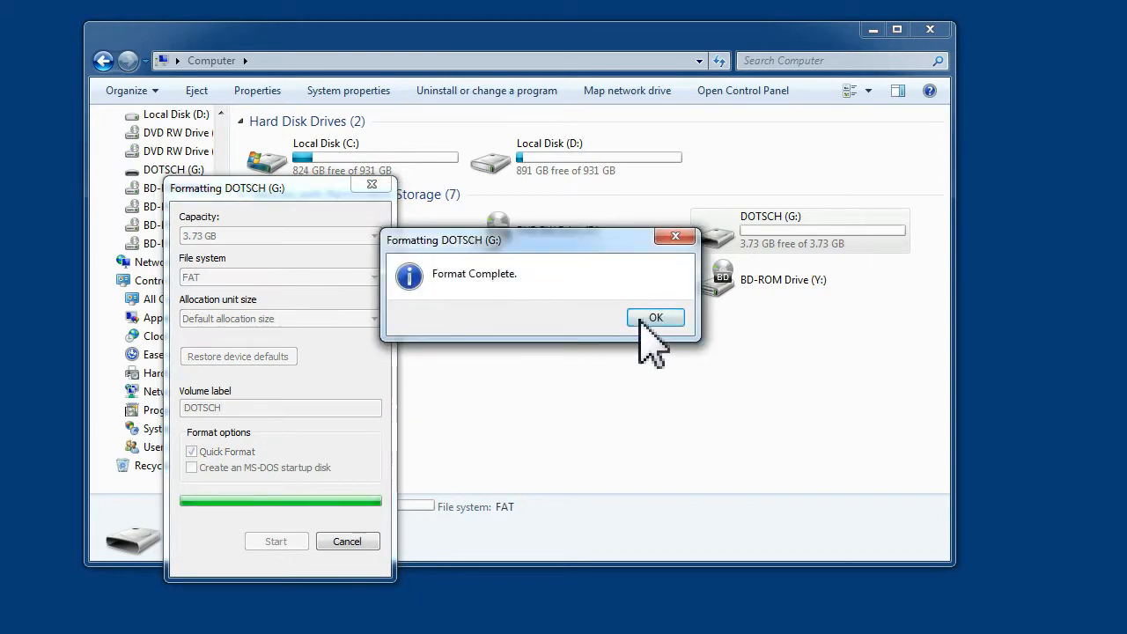
left_click(655, 316)
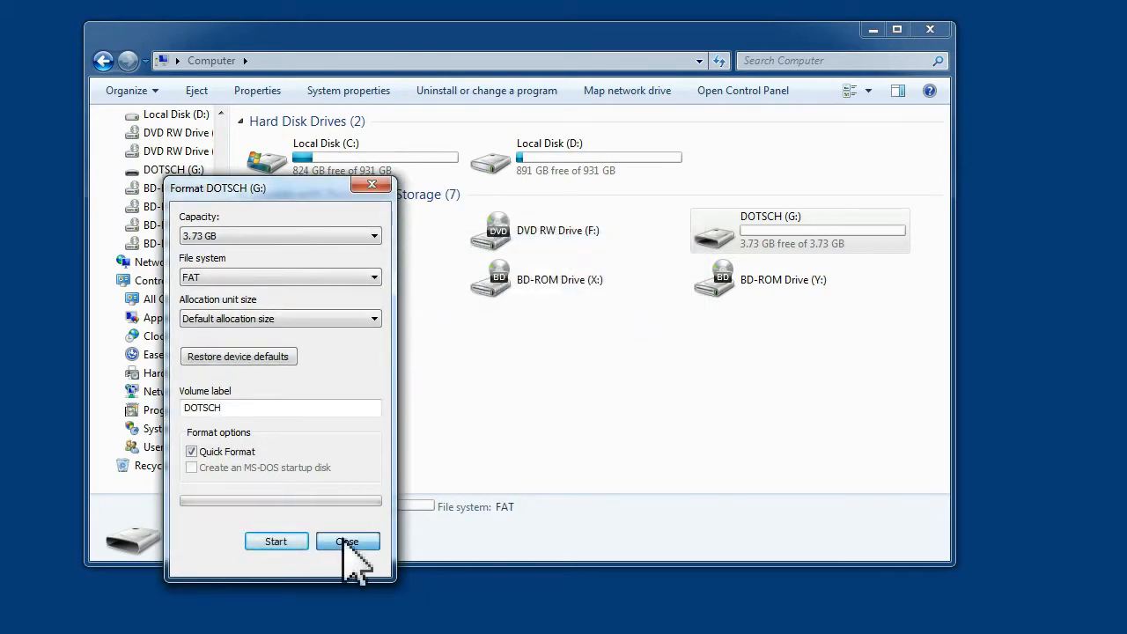
left_click(346, 540)
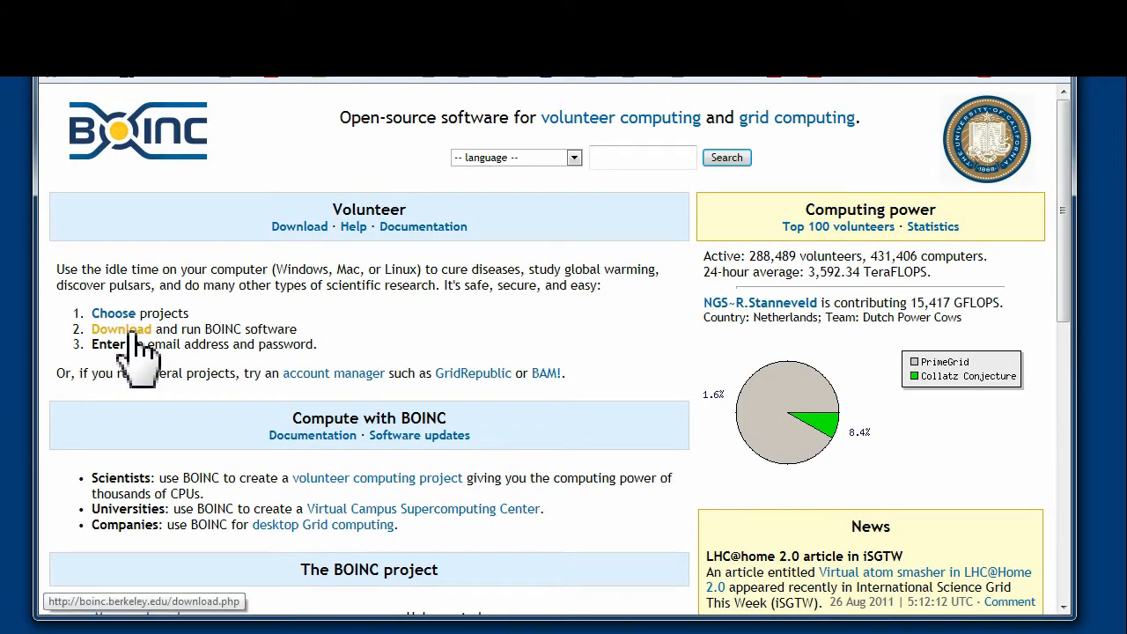
- Go to the BOINC Download page and open its All versions client list
left_click(121, 328)
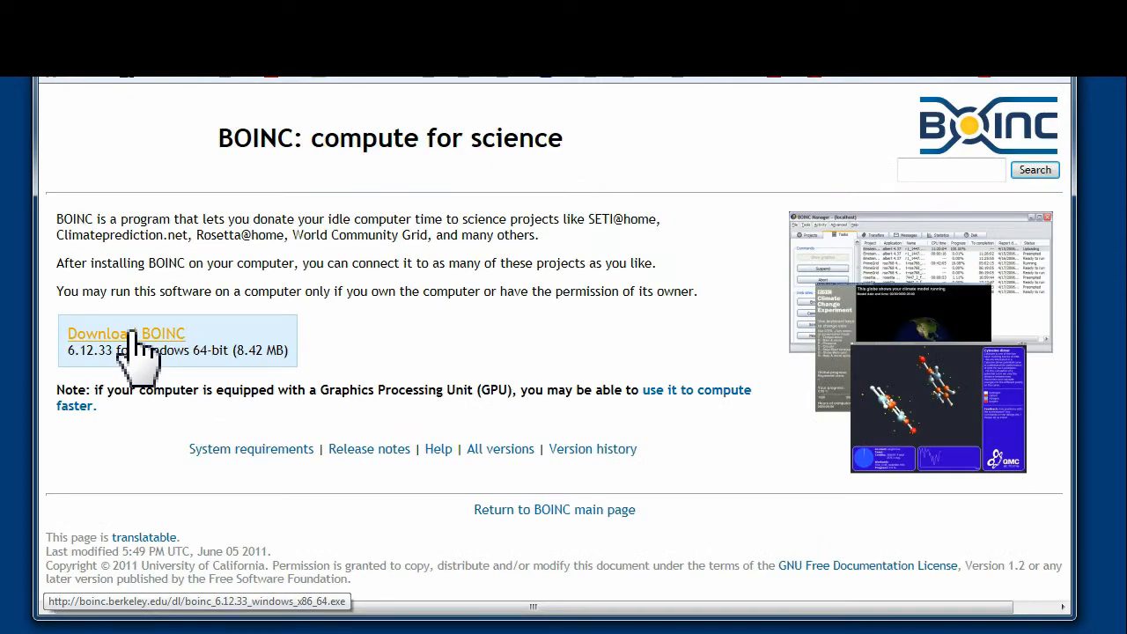
mouse_move(500, 448)
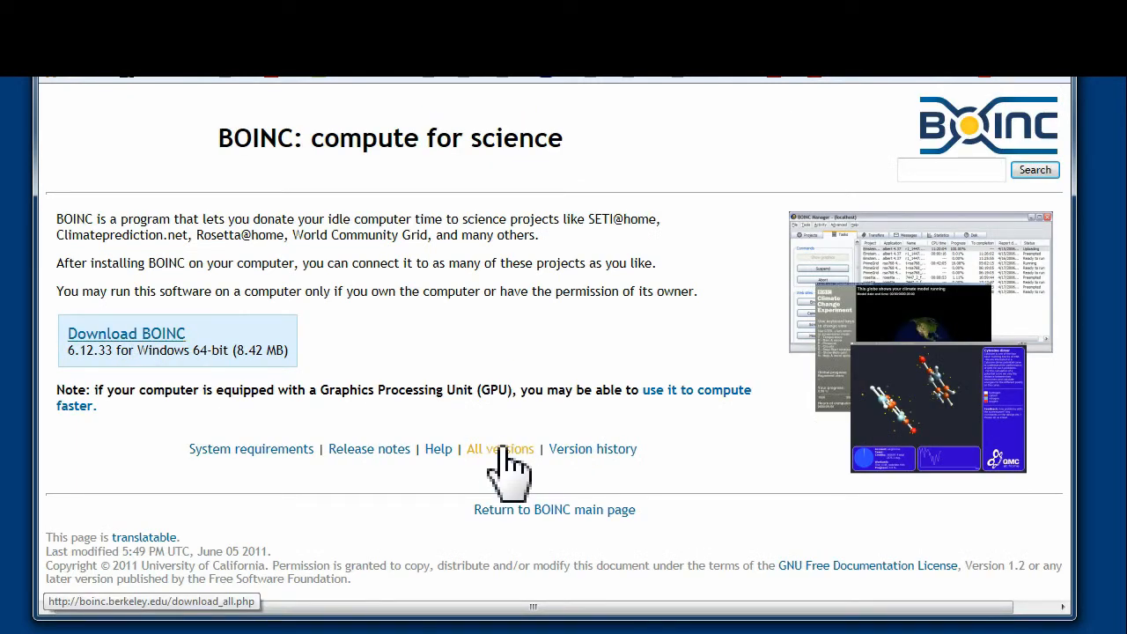
left_click(500, 448)
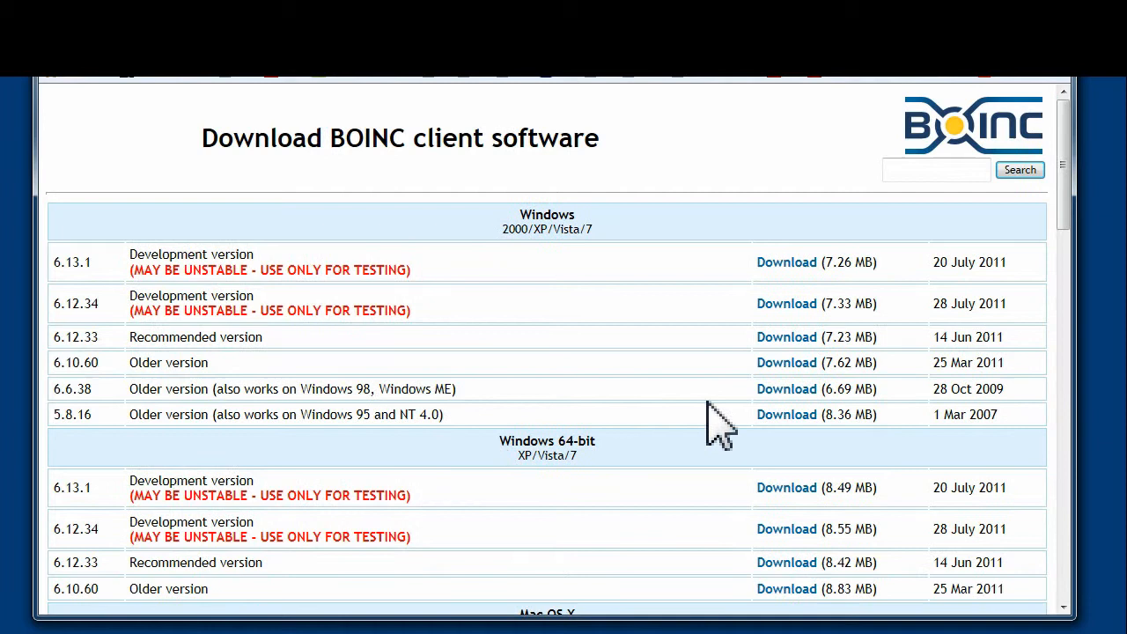
- Scroll down to the 'Ubuntu image for USB/diskless/CD-ROM install' Dotsch/UX section
scroll("down", 3)
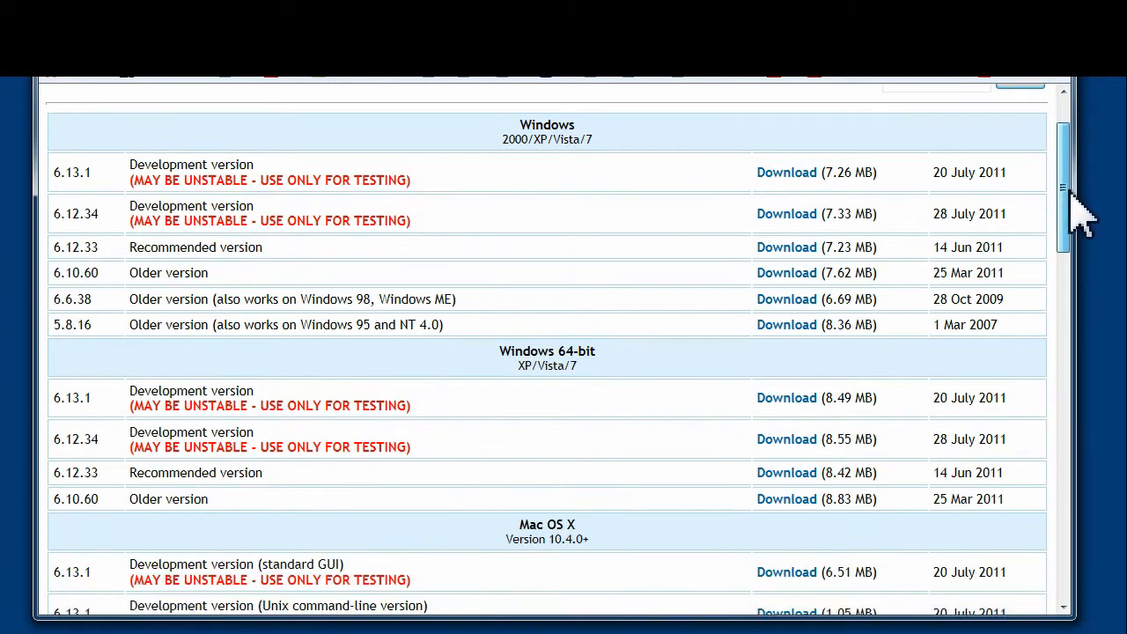
scroll("down", 3)
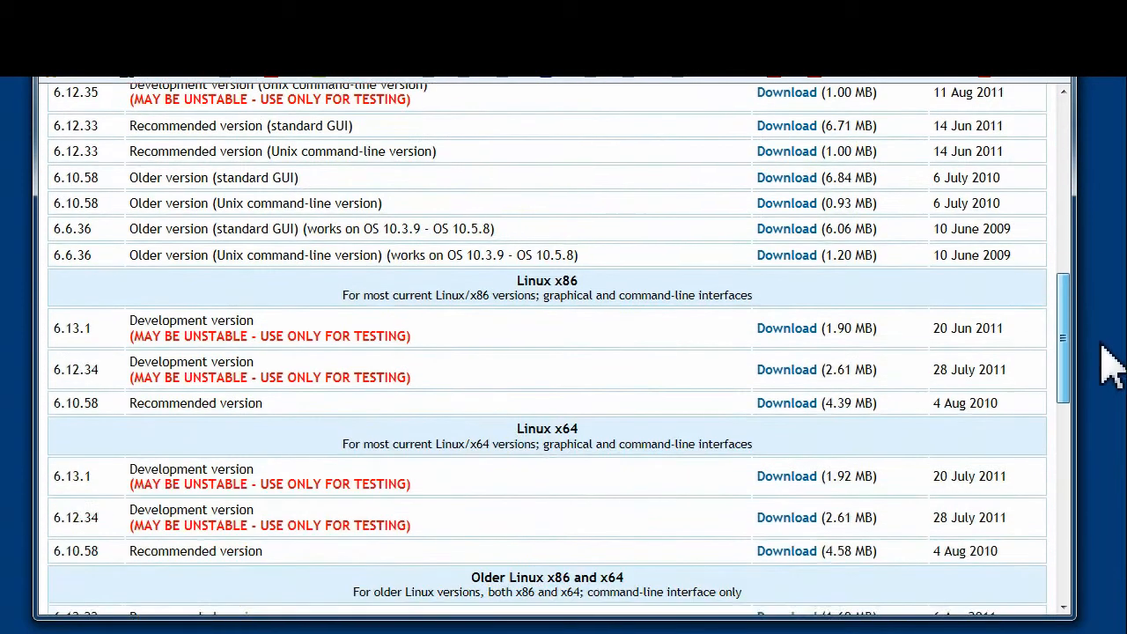
scroll("down", 3)
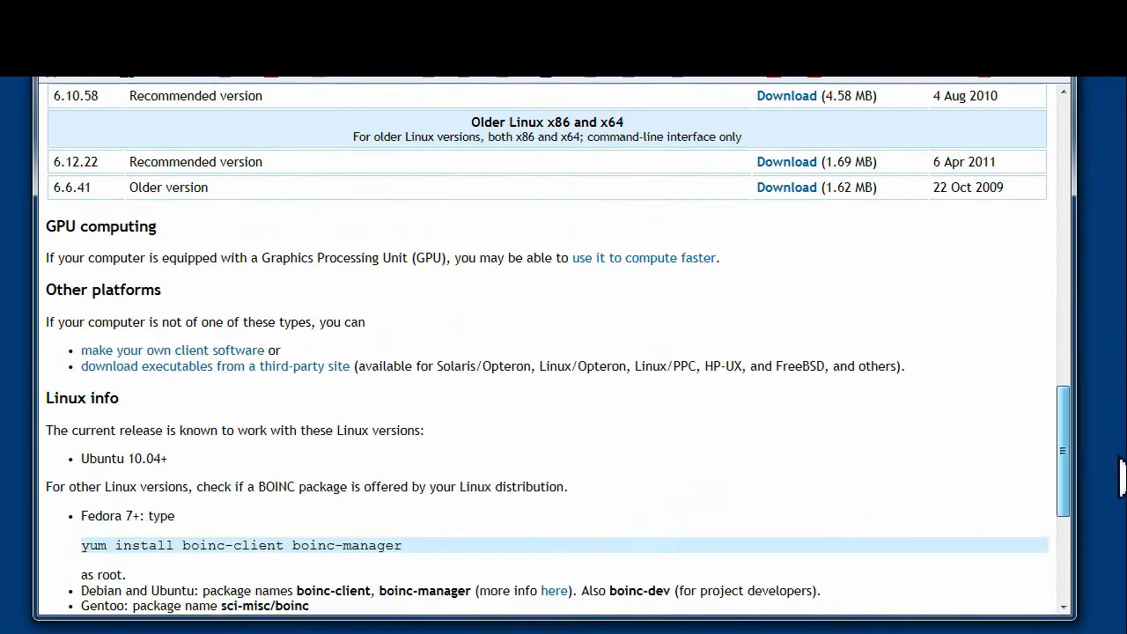
scroll("down", 3)
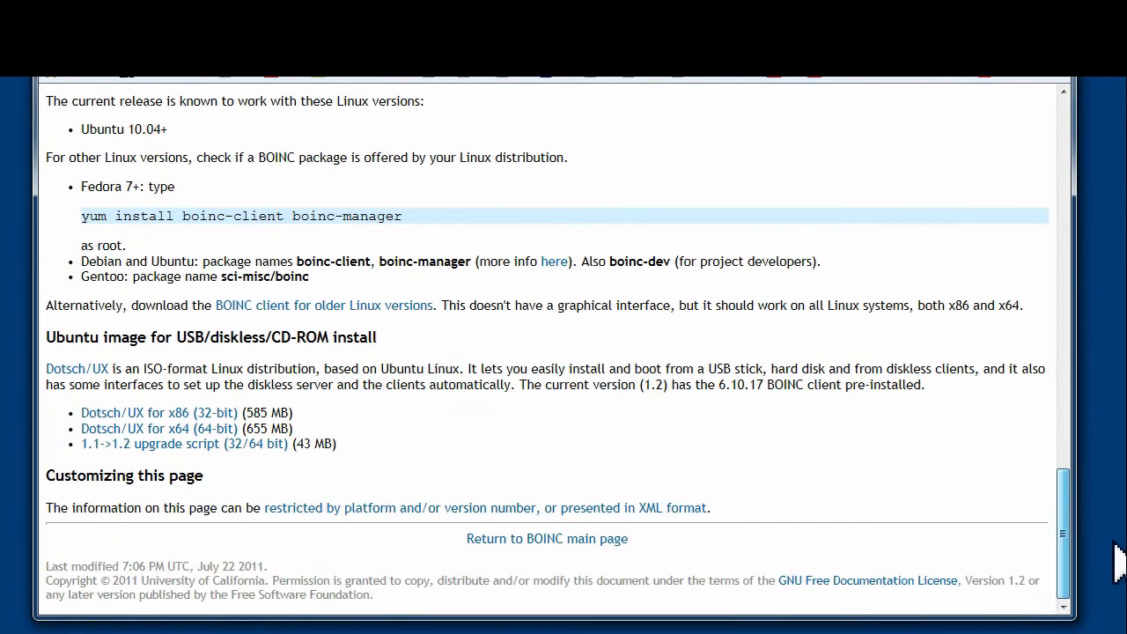
mouse_move(158, 412)
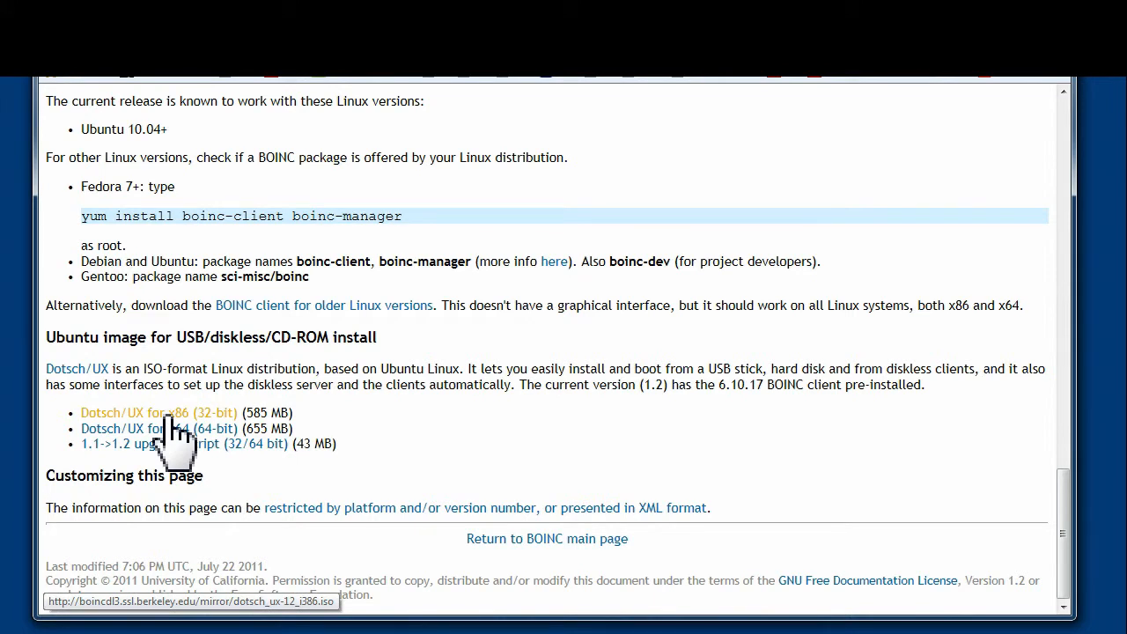
left_click(158, 412)
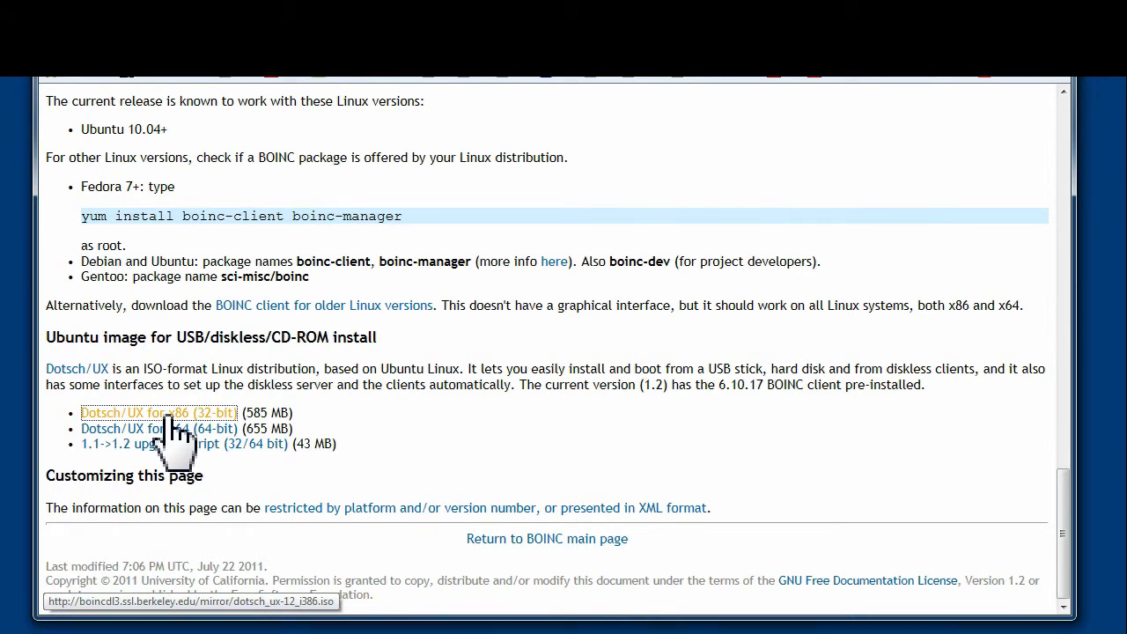
left_click(158, 412)
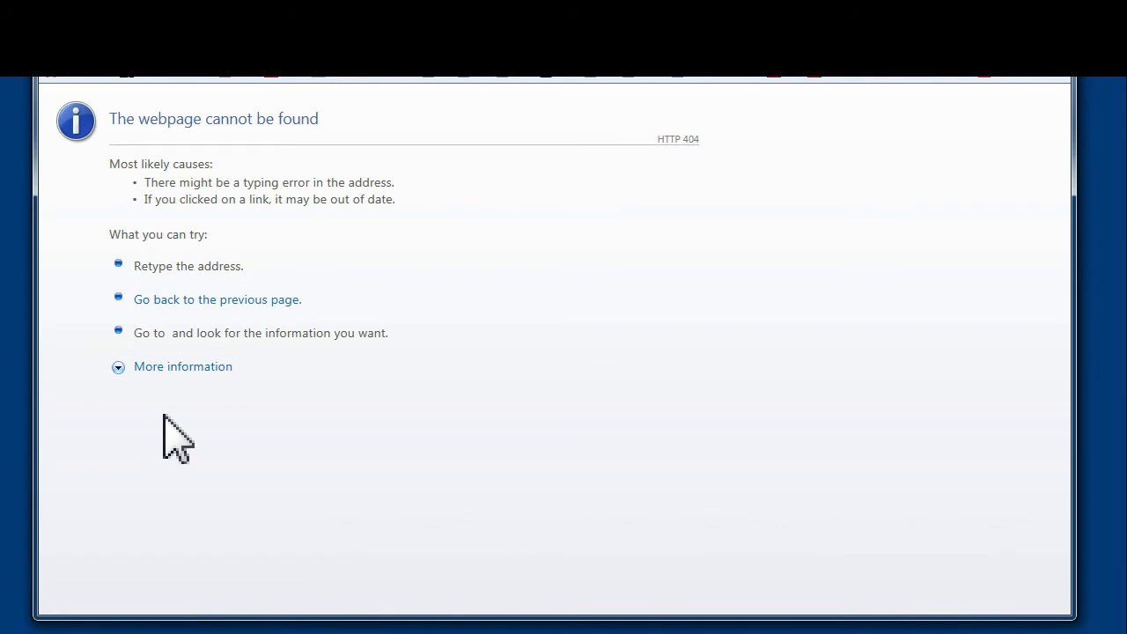
mouse_move(68, 88)
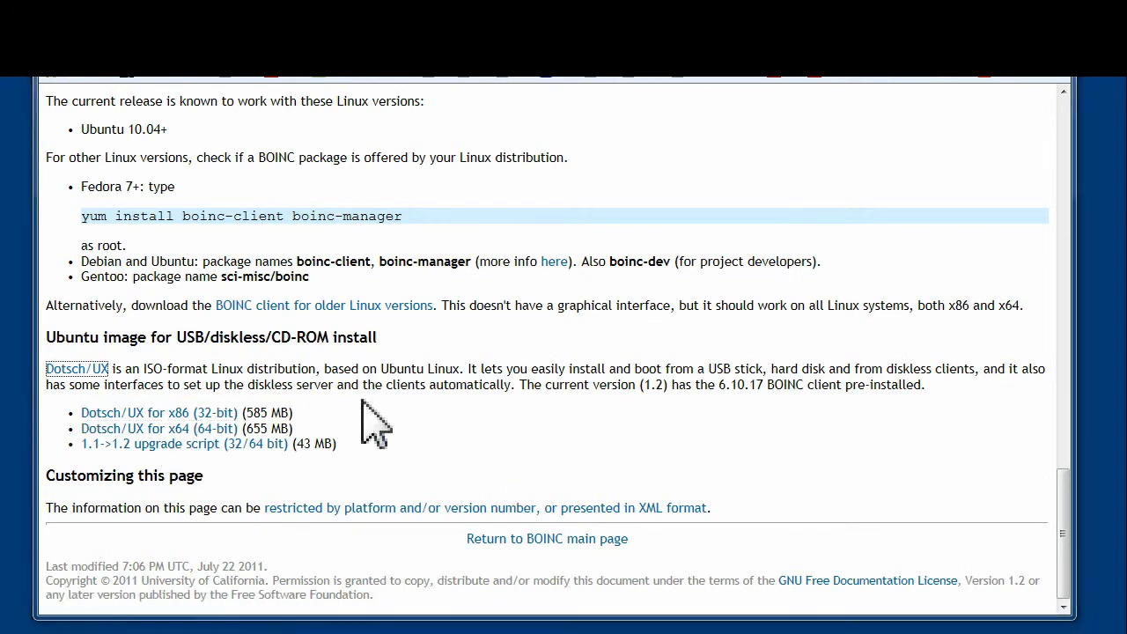
mouse_move(77, 368)
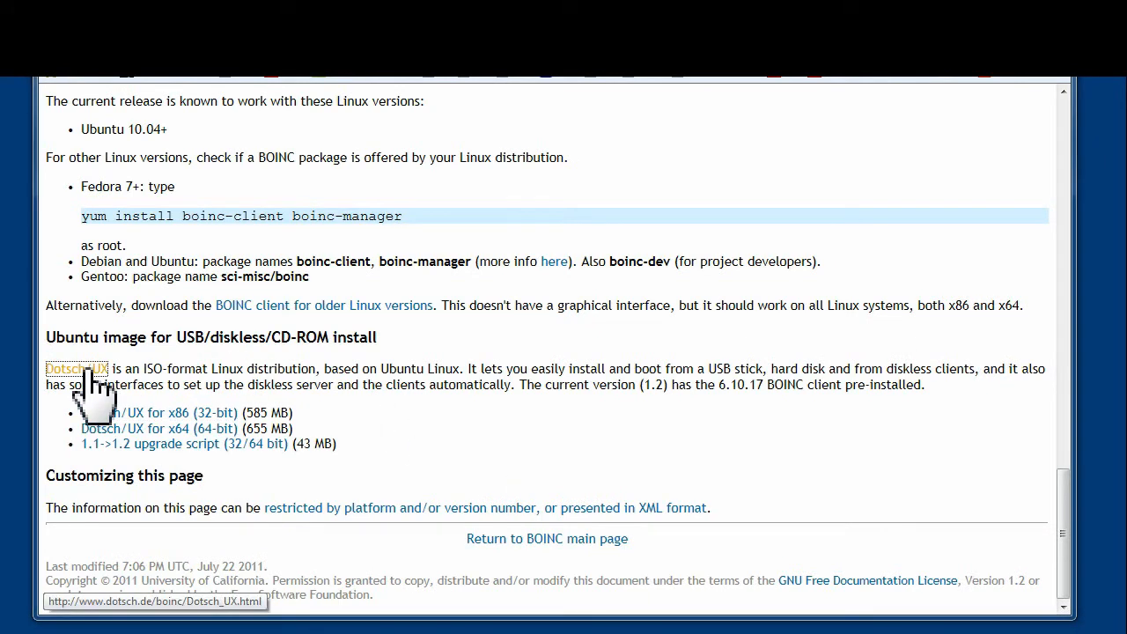
left_click(75, 368)
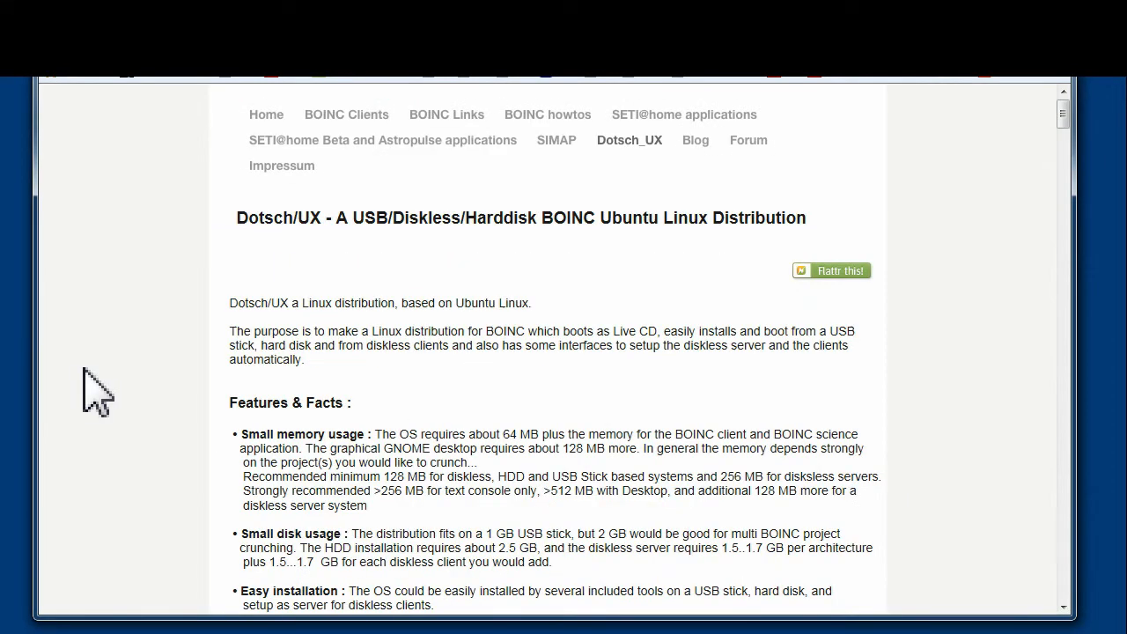
mouse_move(1070, 255)
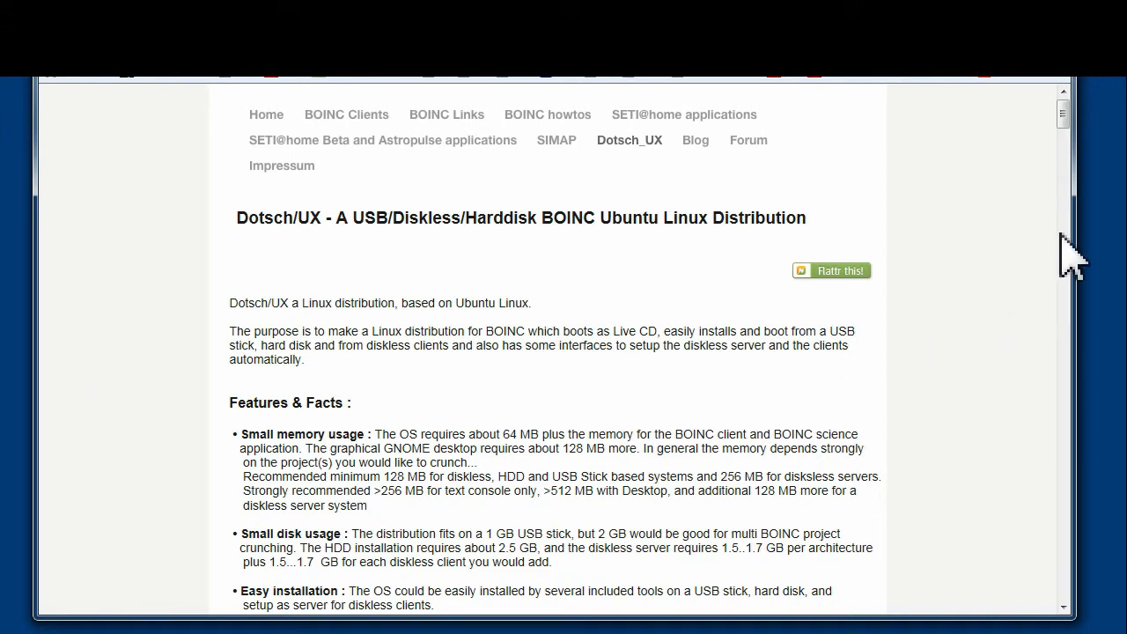
scroll("down", 3)
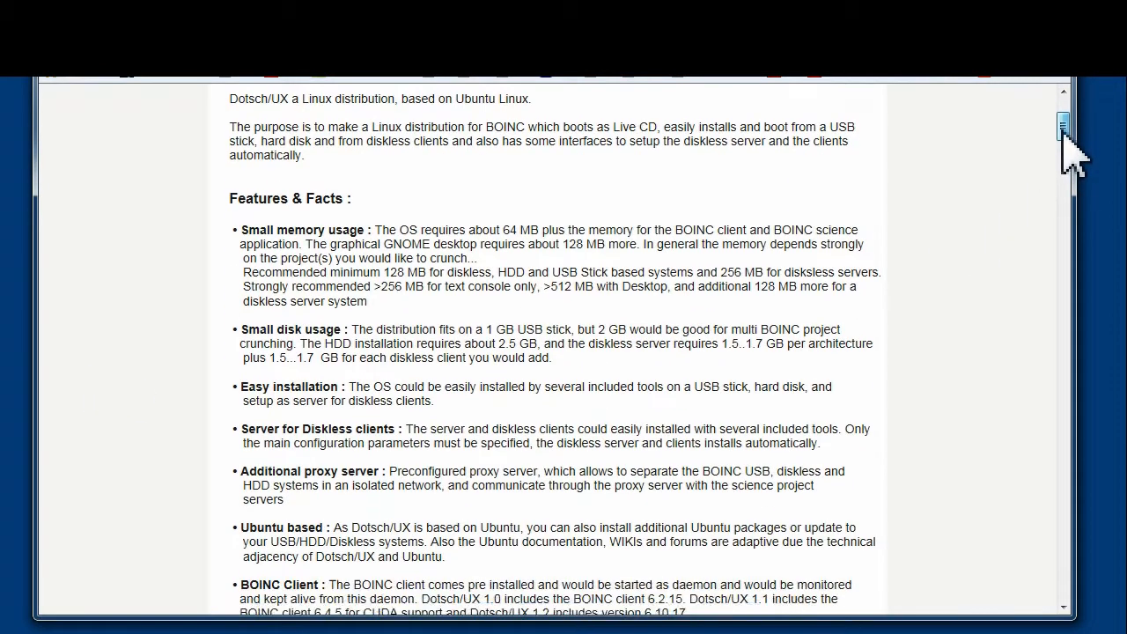
scroll("down", 3)
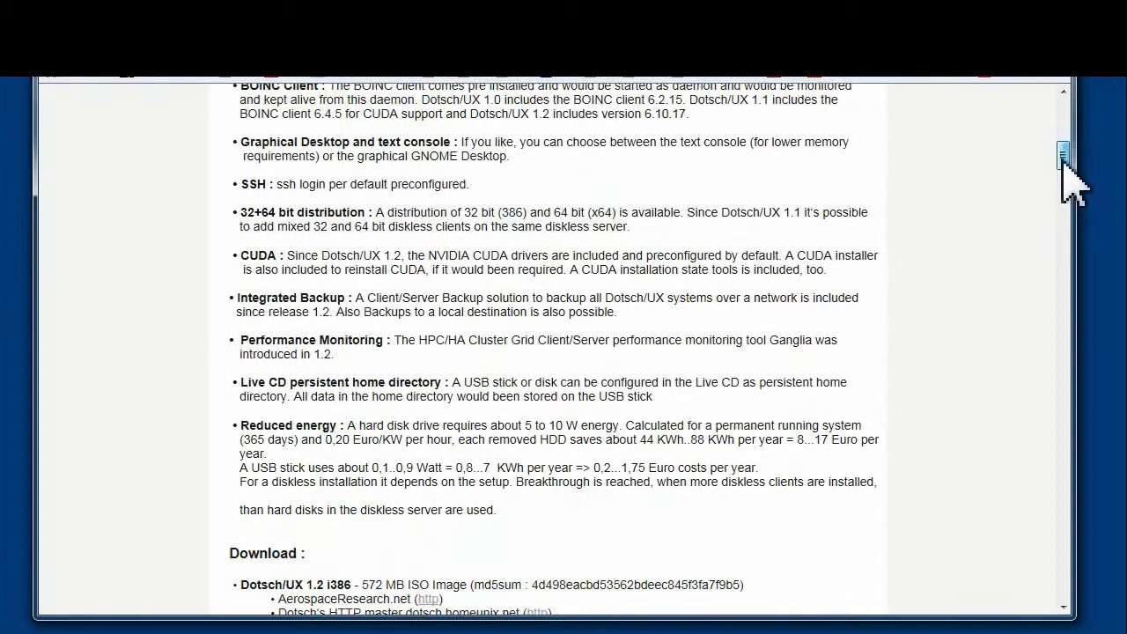
scroll("down", 3)
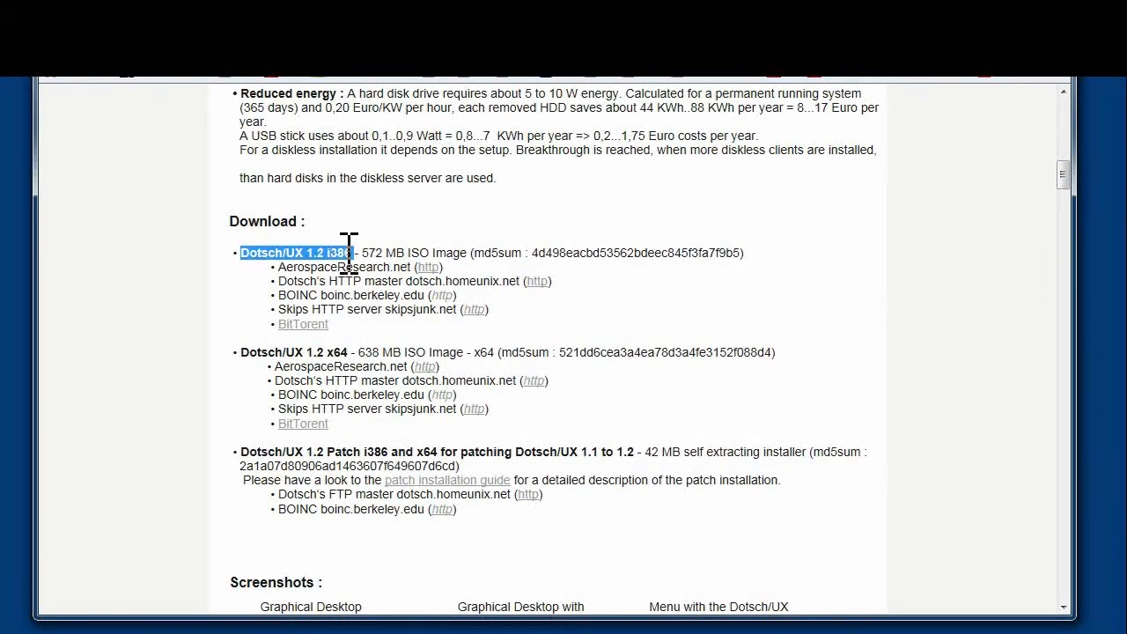
mouse_move(537, 281)
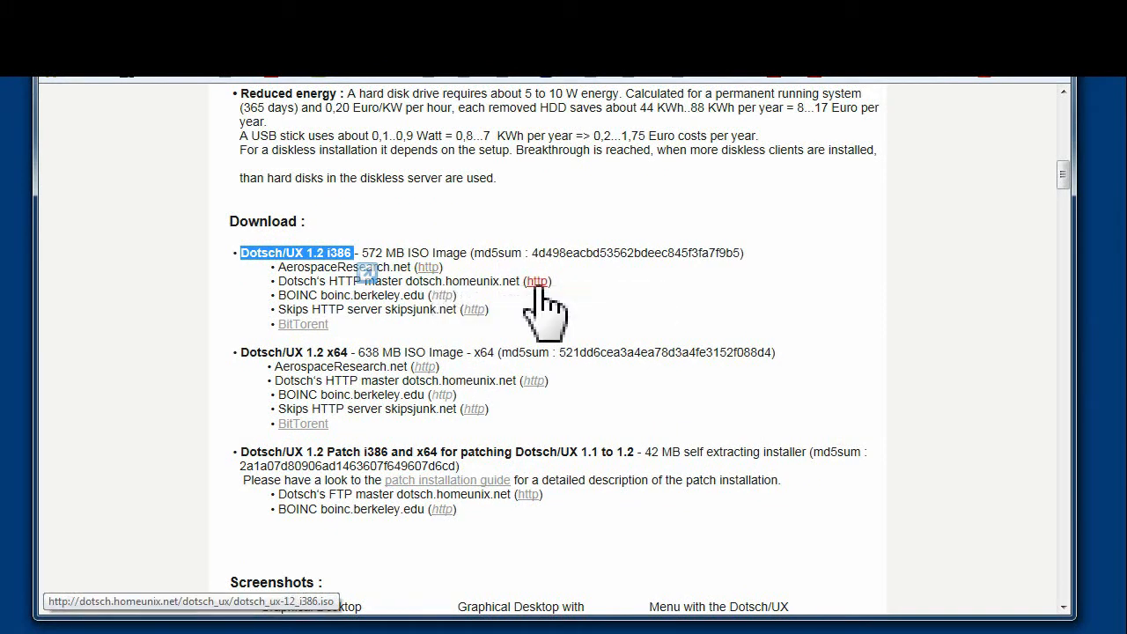
mouse_move(876, 309)
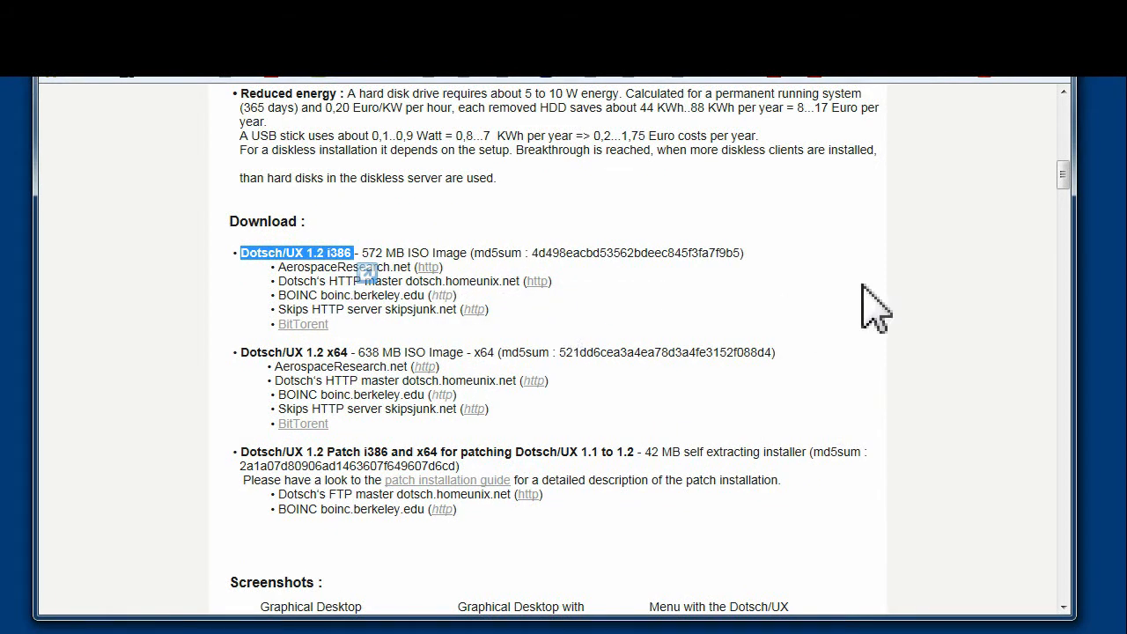
scroll("down", 3)
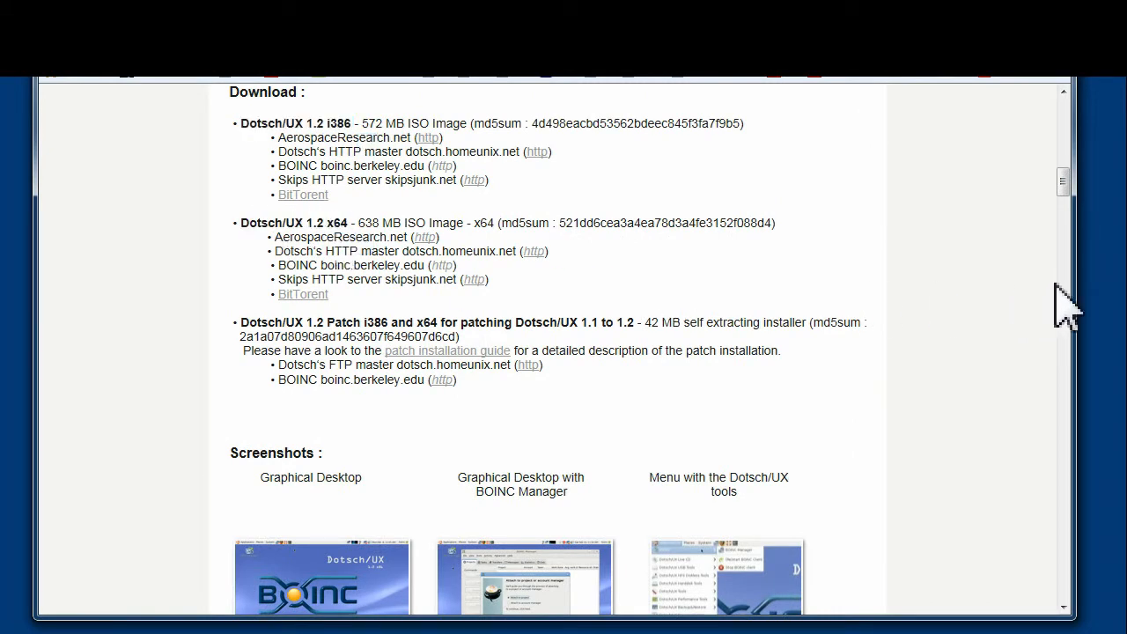
scroll("down", 3)
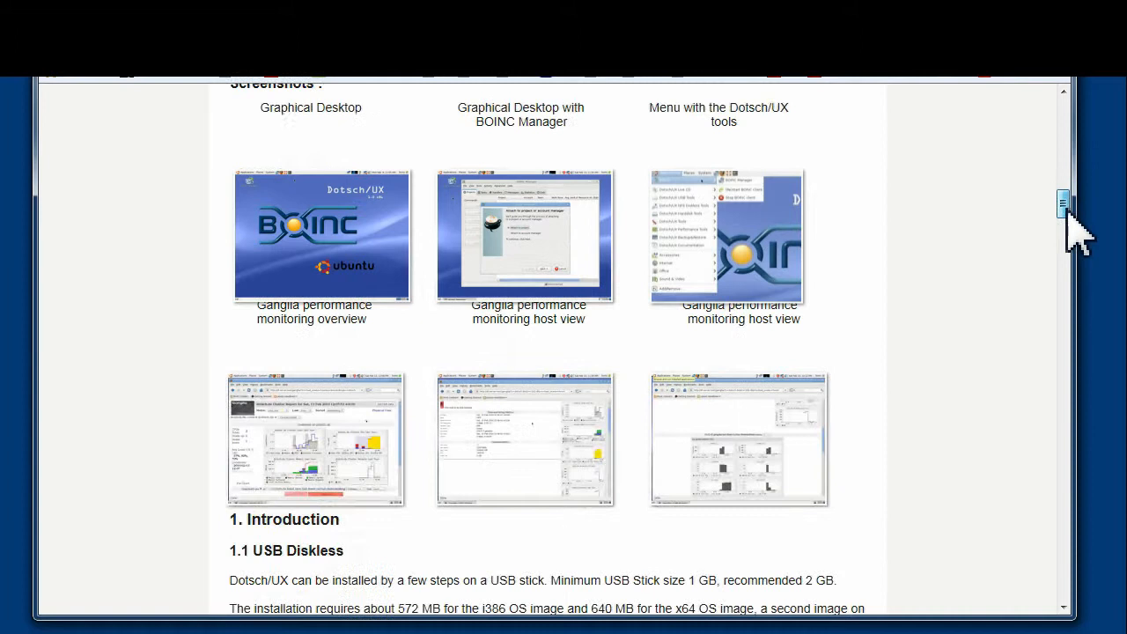
scroll("down", 3)
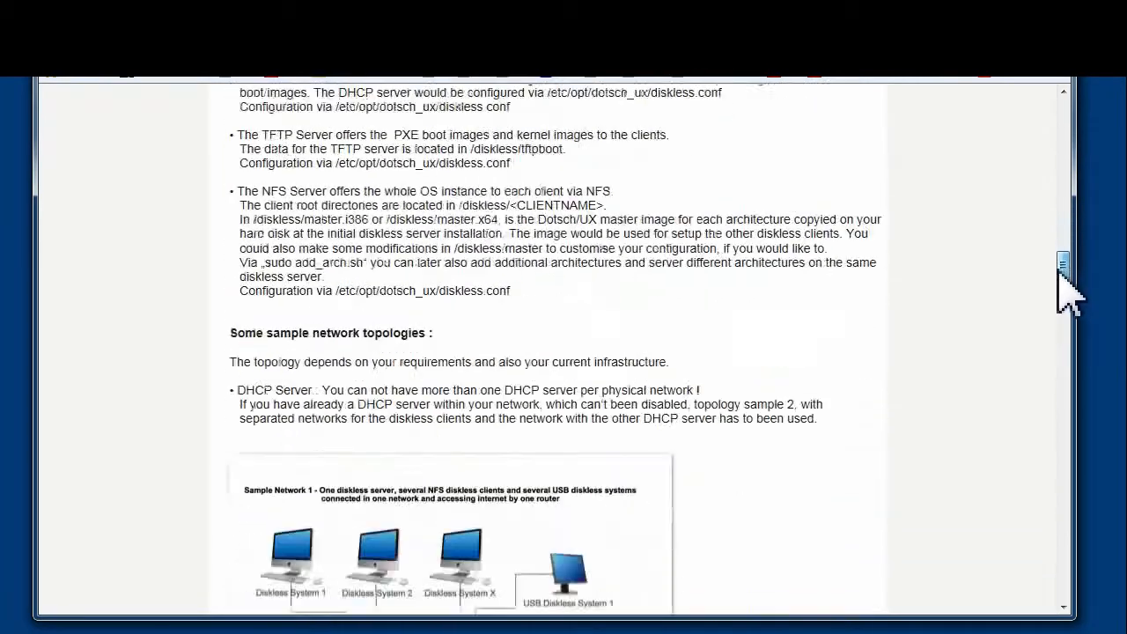
scroll("down", 3)
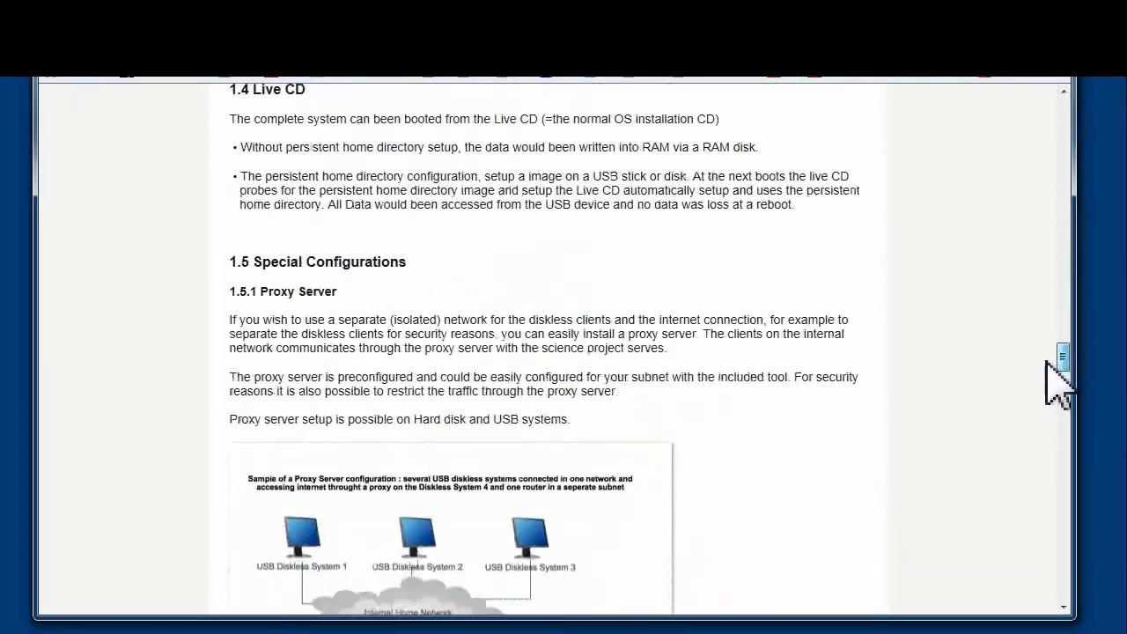
scroll("down", 3)
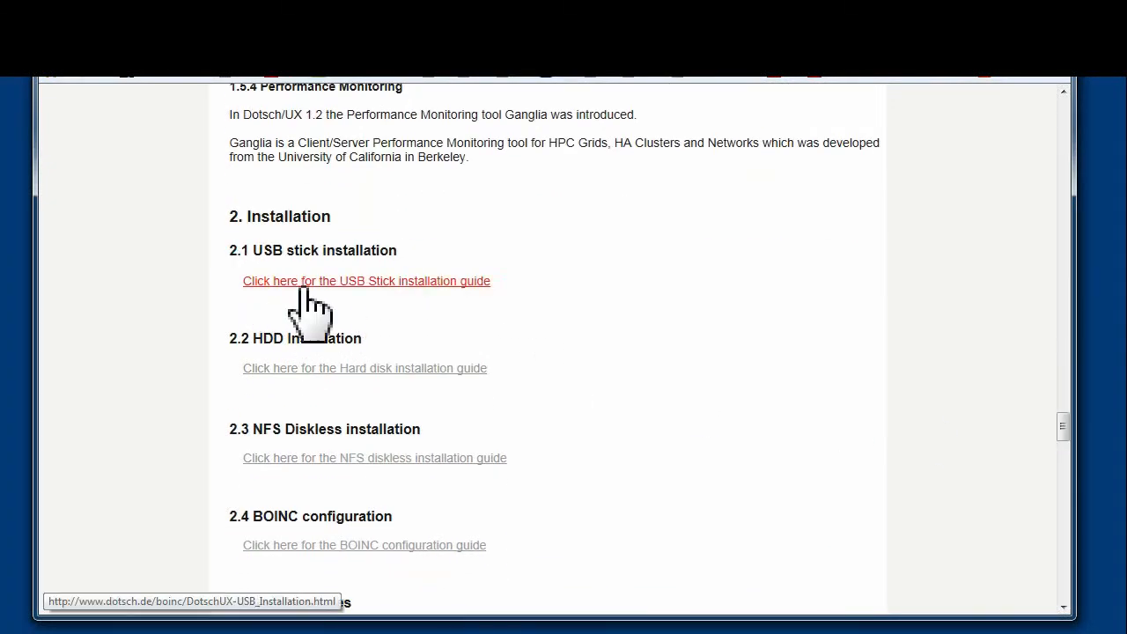
- Open the USB Stick installation guide under section 2.1 and scroll through it
left_click(366, 280)
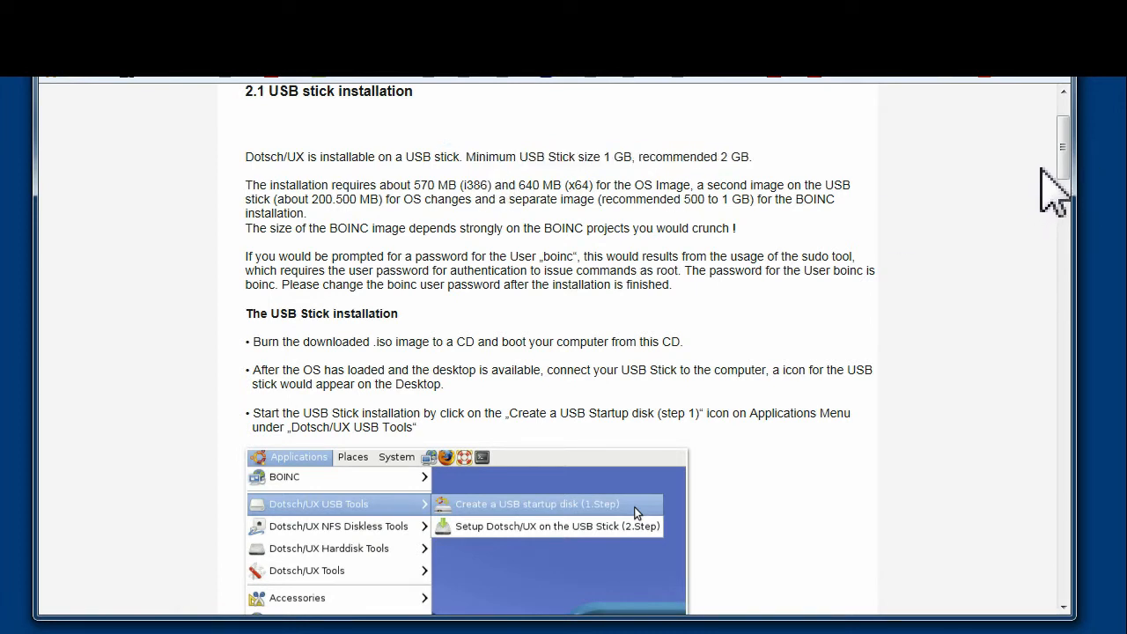
scroll("down", 3)
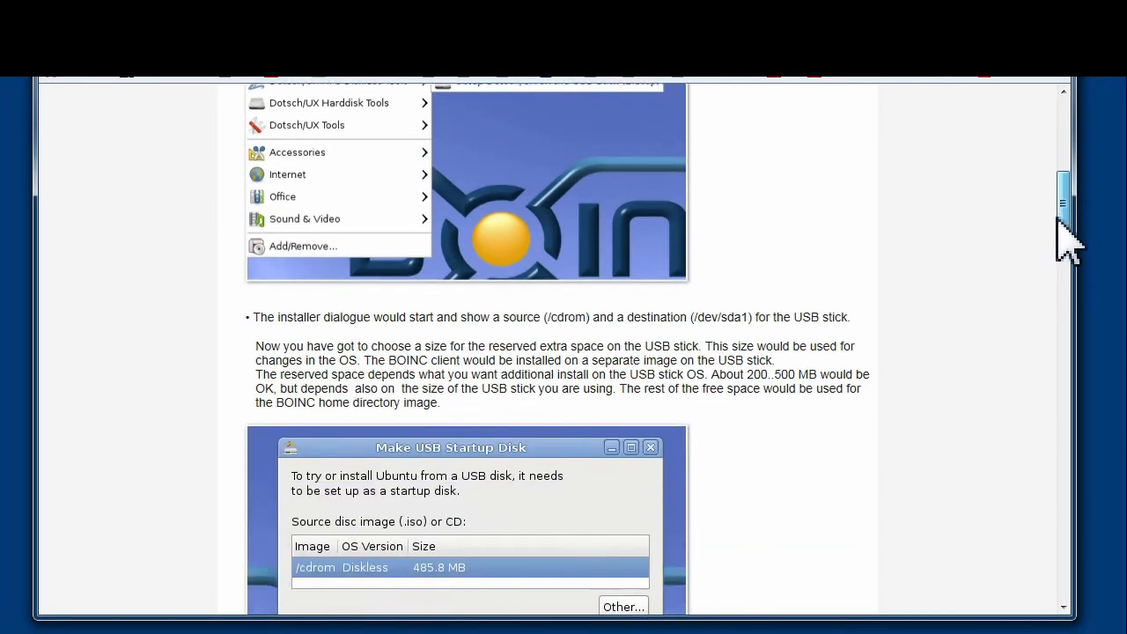
scroll("down", 3)
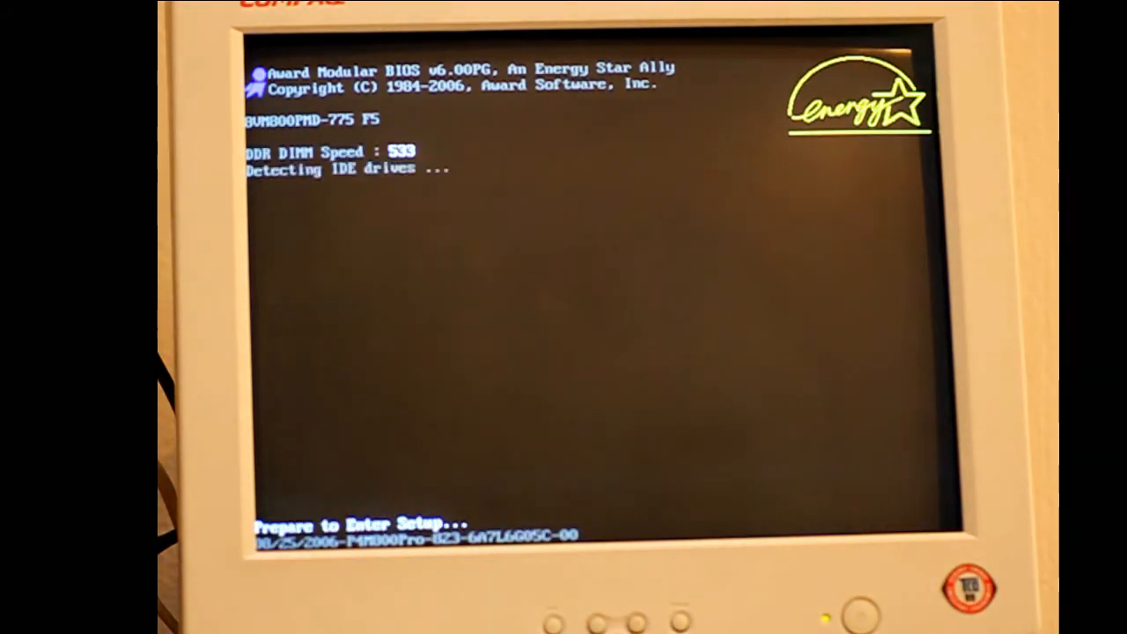
- Enter BIOS setup, confirm USB-HDD as First Boot Device, and check Integrated Peripherals
key("Delete")
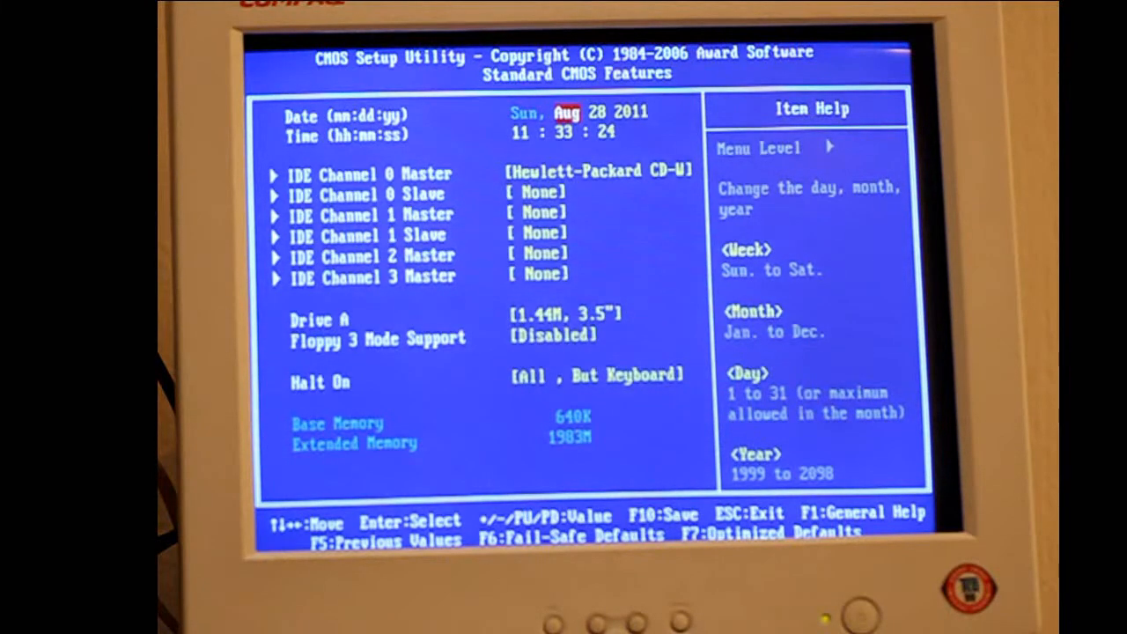
key("Escape")
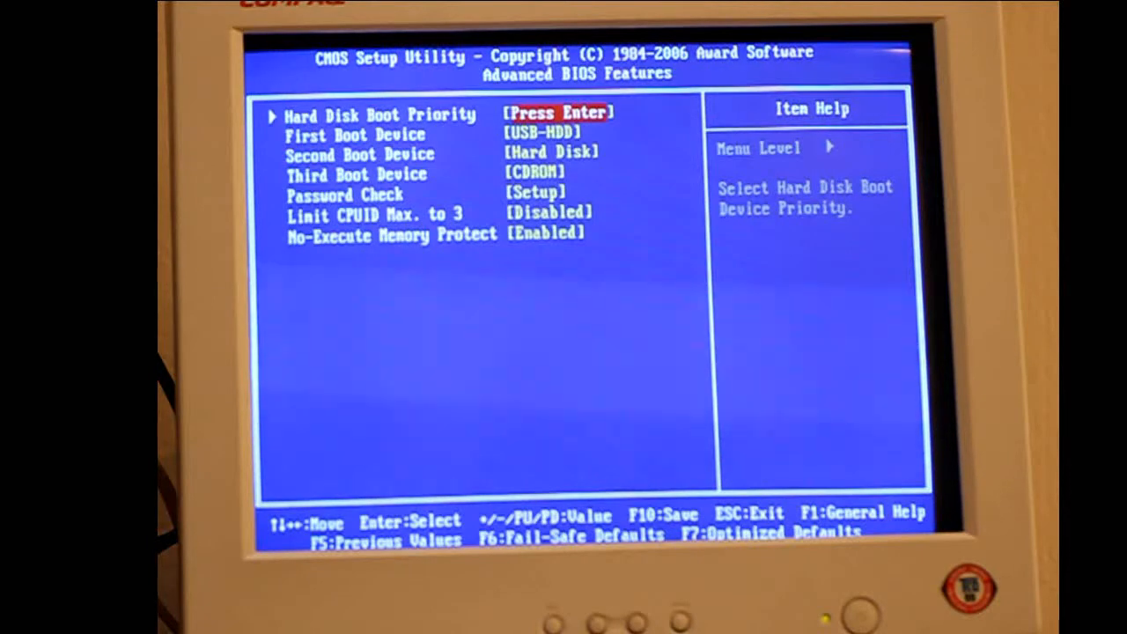
key("Down")
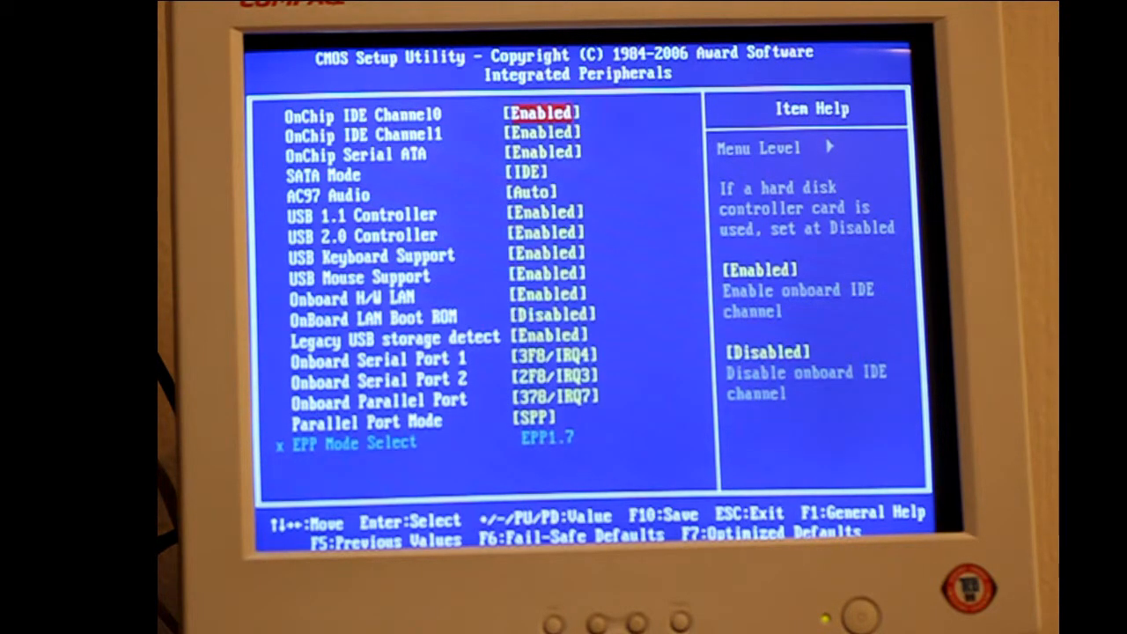
key("down")
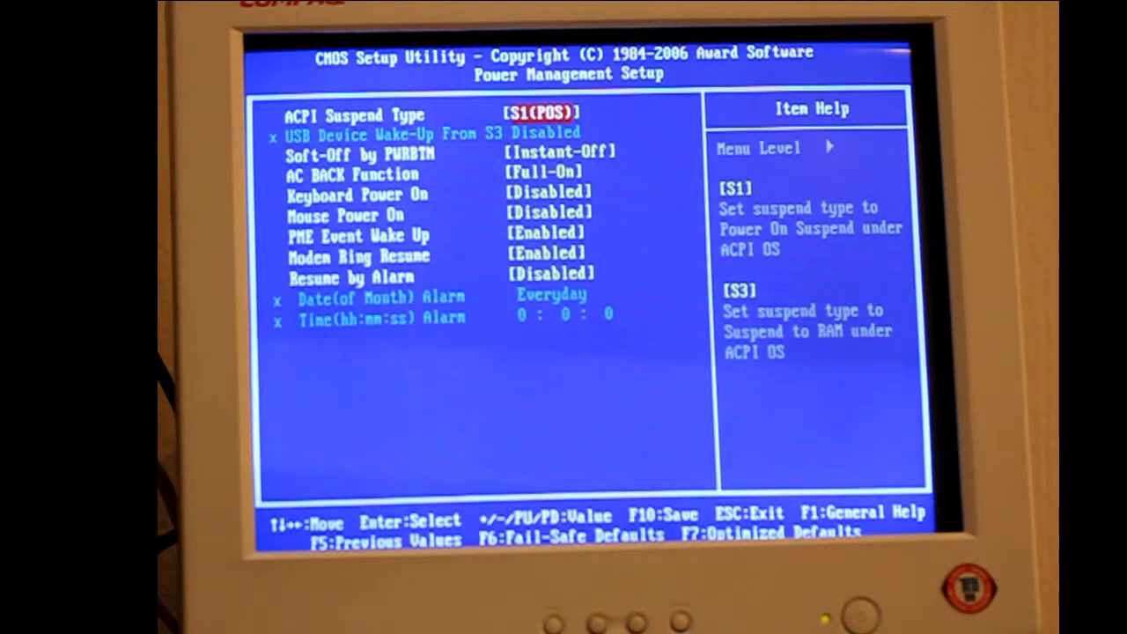
- Review PC Health Status fan warnings, return to the main menu, and Save & Exit Setup
key("down")
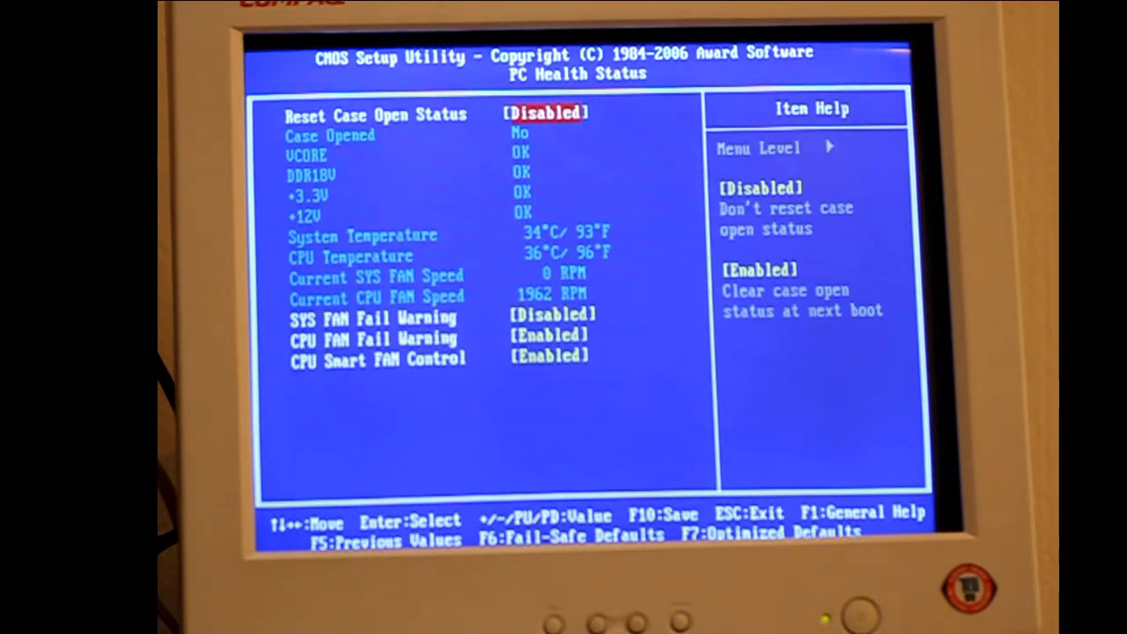
key("down")
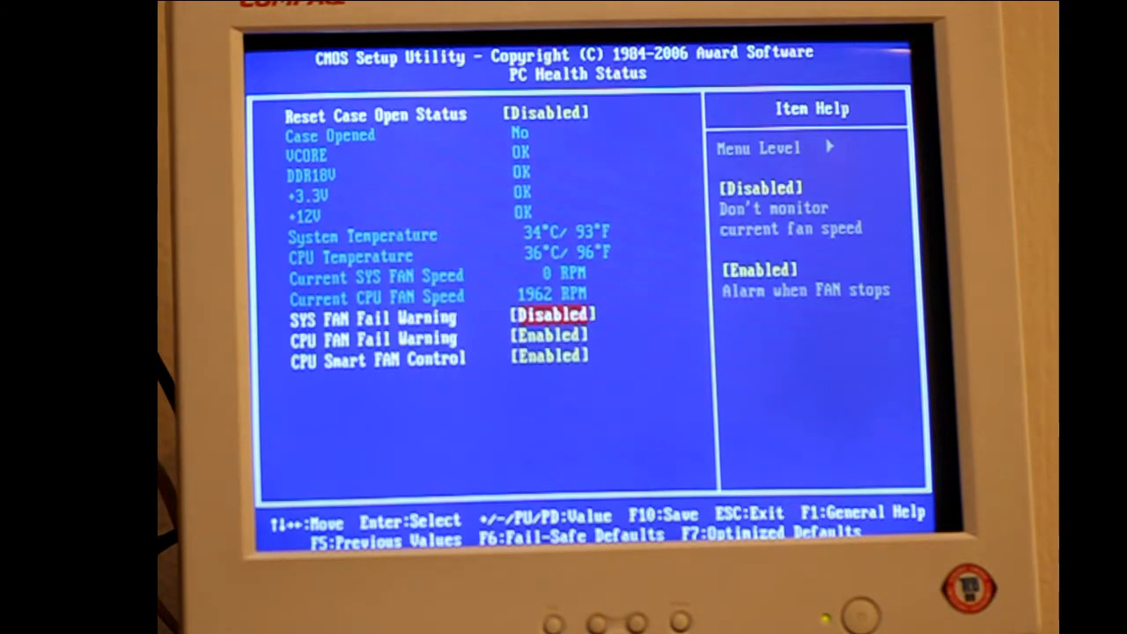
key("Escape")
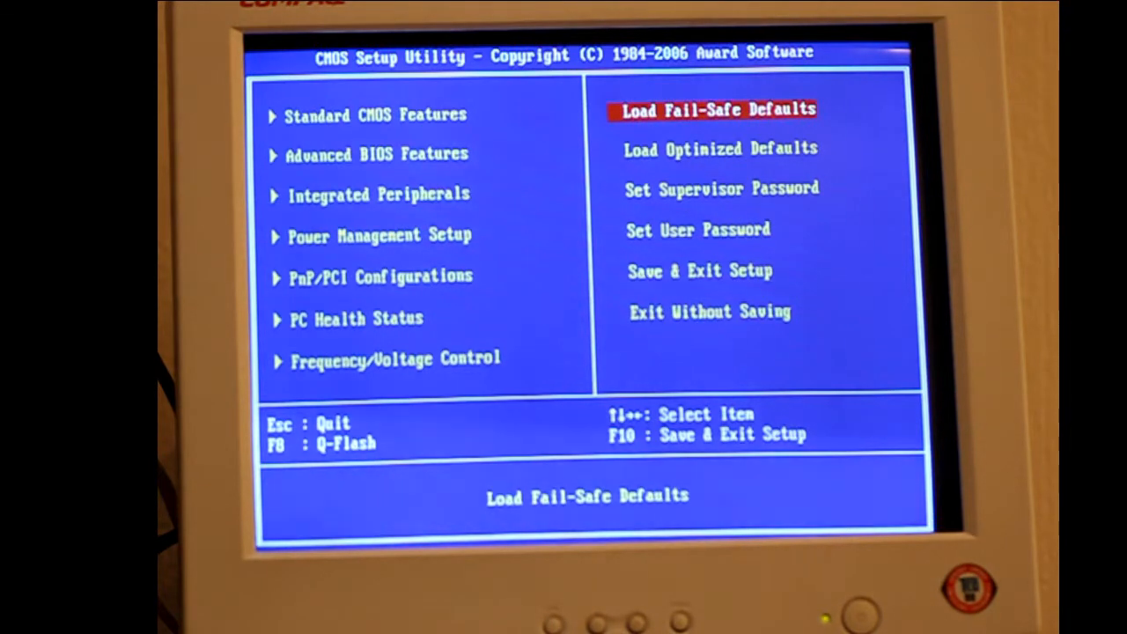
key("down")
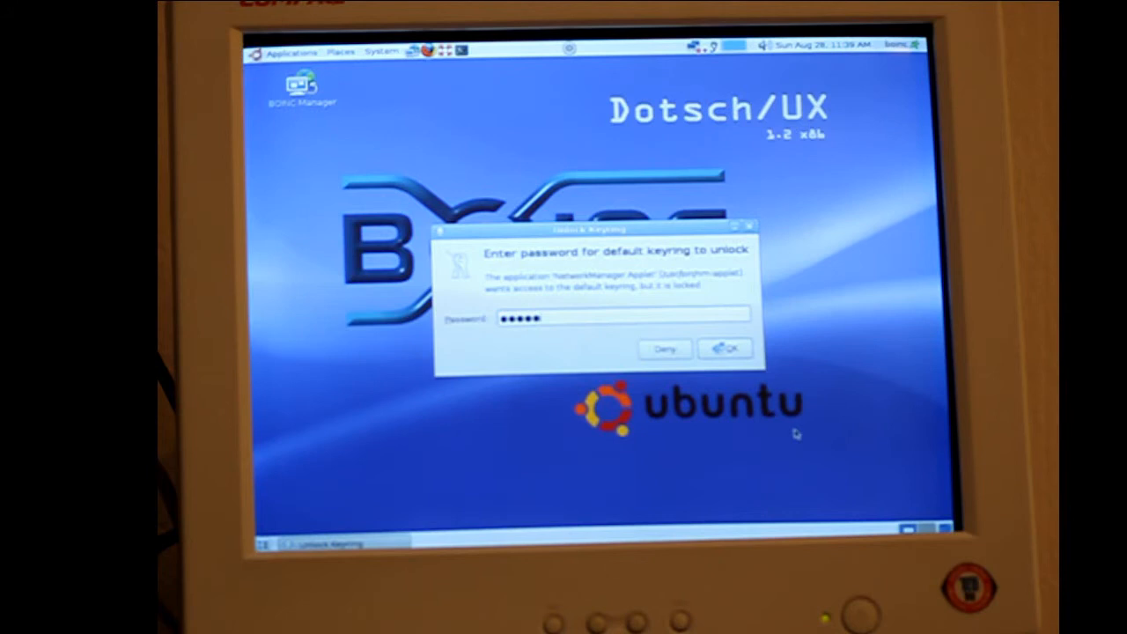
- Unlock the default keyring with its password so the wireless connection comes up
left_click(724, 348)
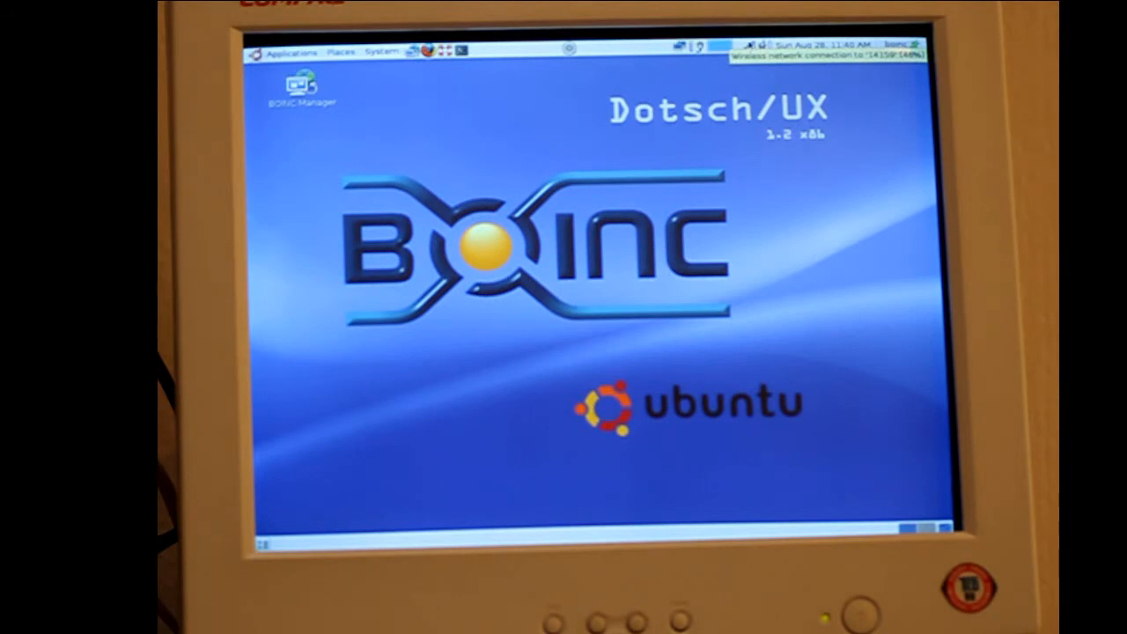
left_click(752, 46)
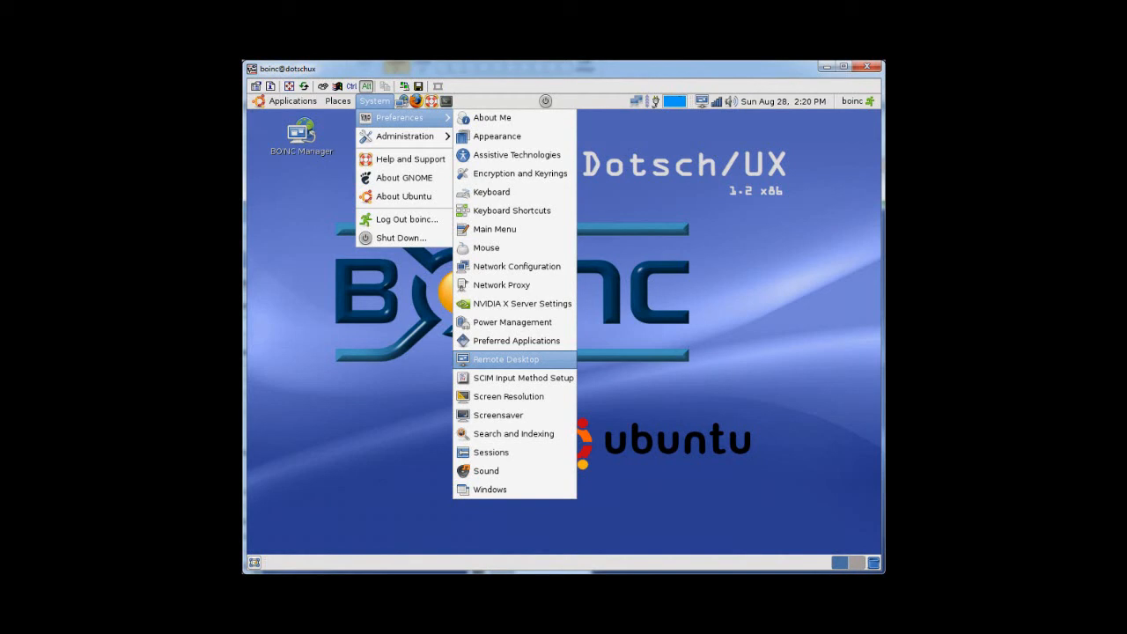
- Verify Remote Desktop allows viewing and control with a required password, then close it
left_click(506, 359)
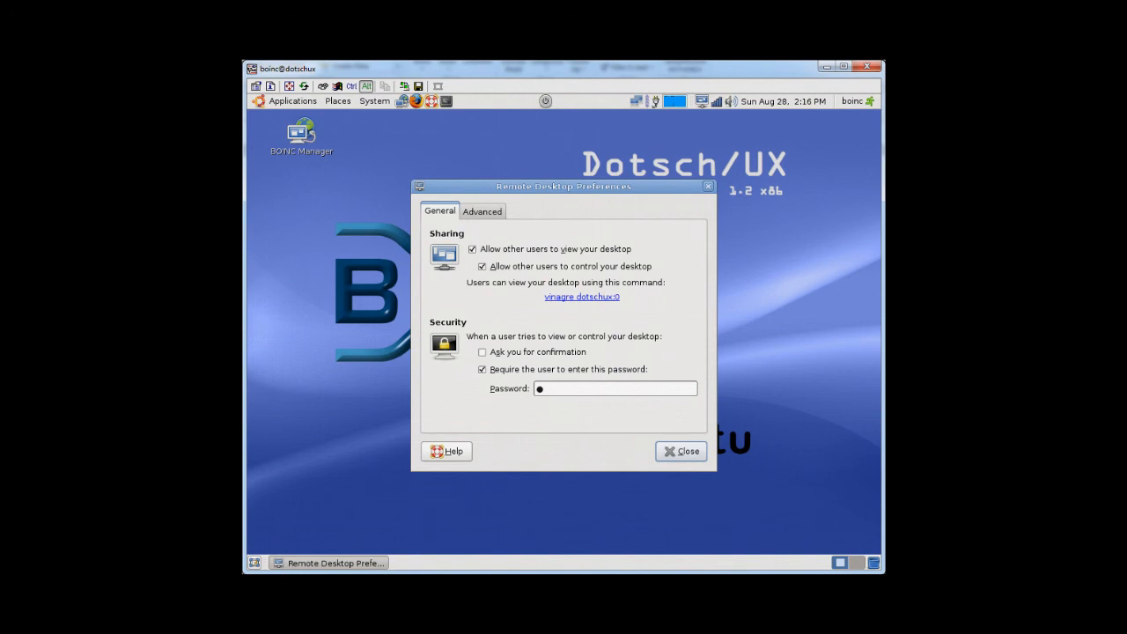
left_click(374, 101)
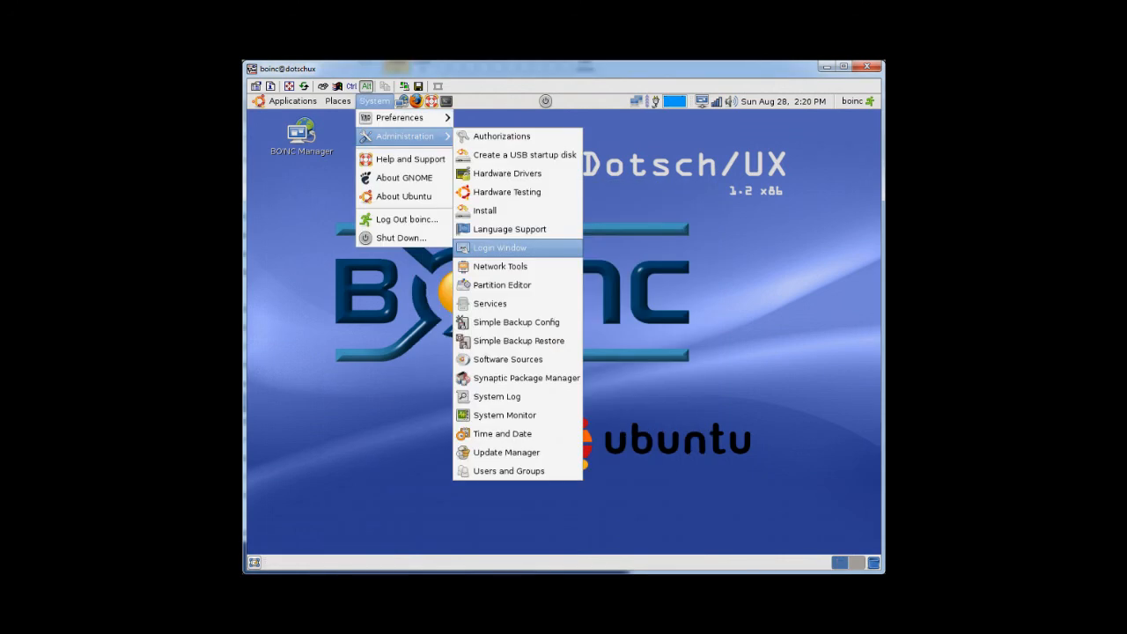